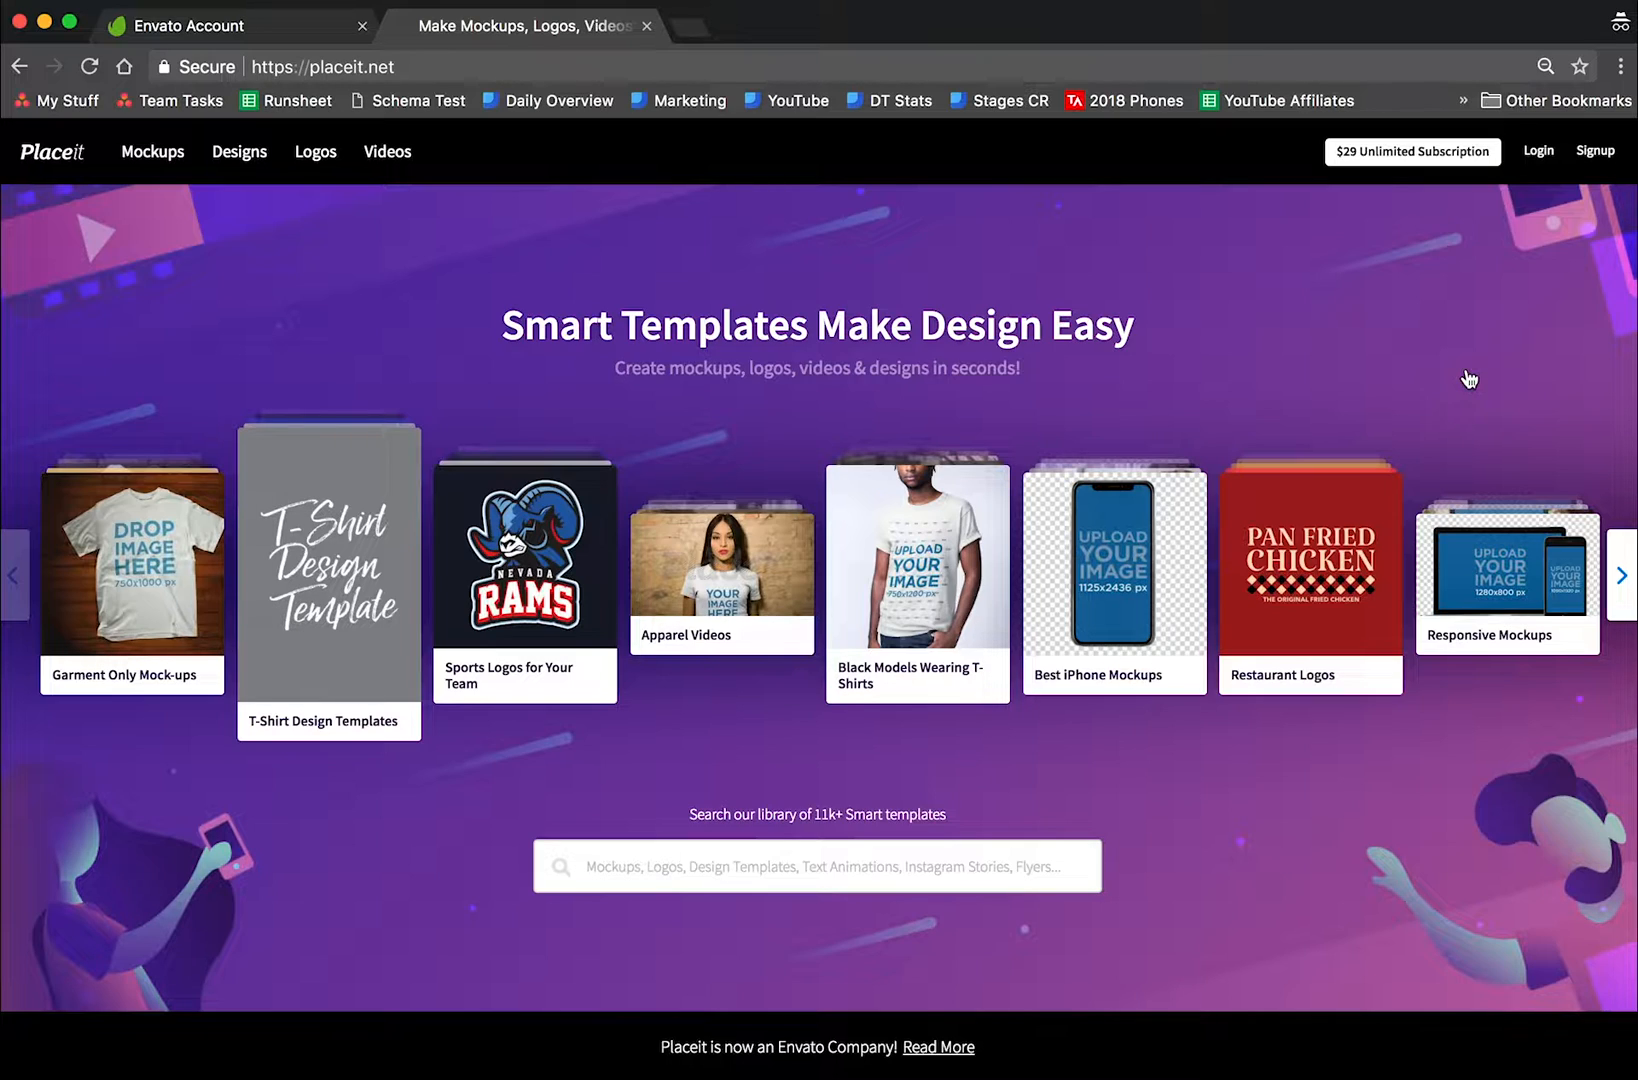
{"action": "mouse_move", "coordinate": [1480, 280]}
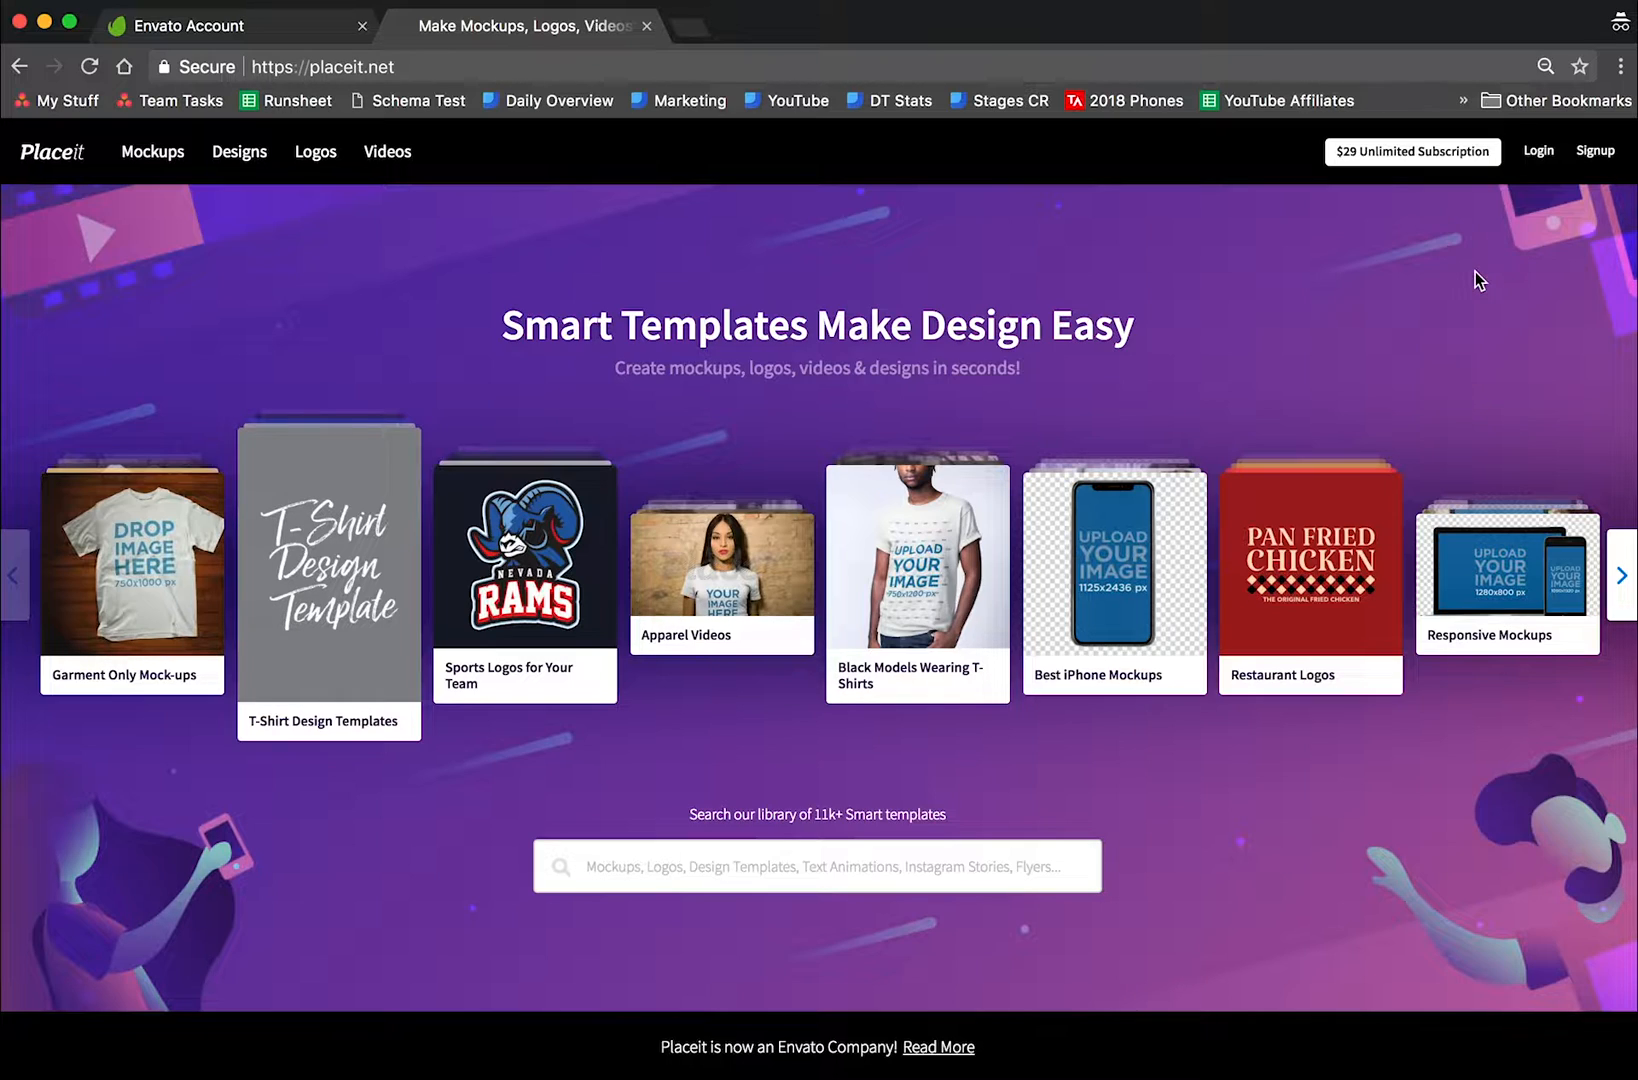
- Submit the Placeit log-in with the account email ('ana+safari') and password
{"action": "left_click", "coordinate": [1536, 150]}
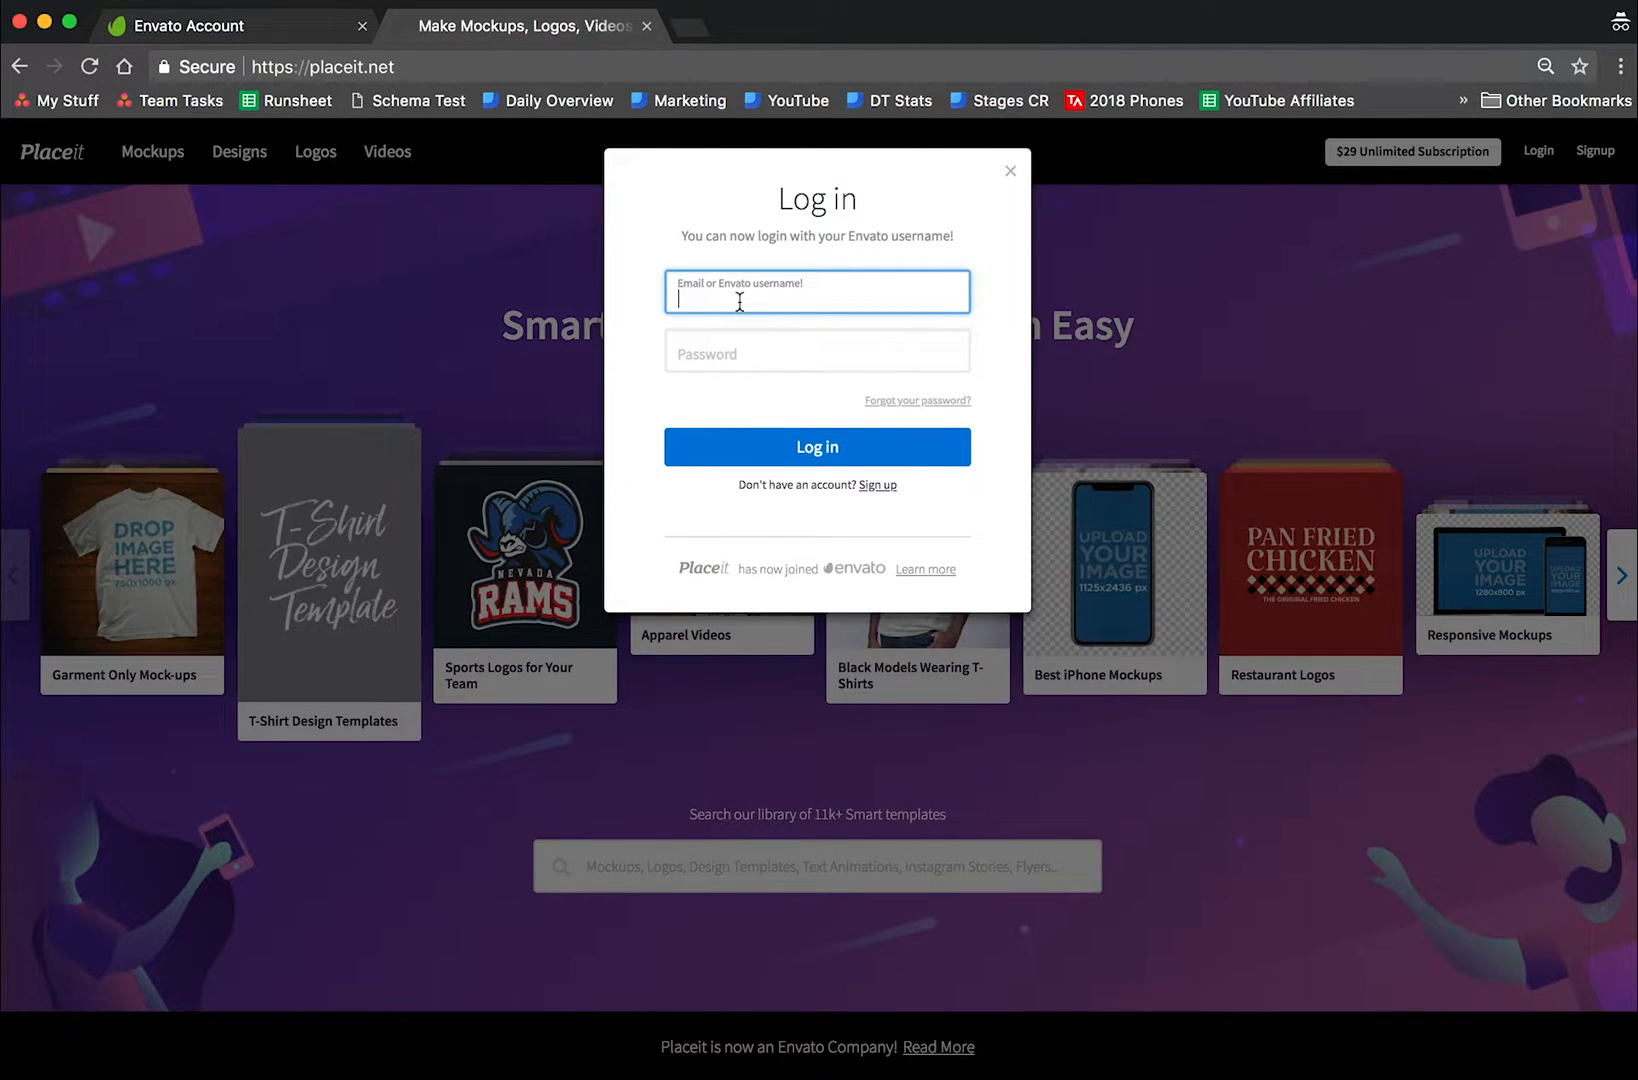
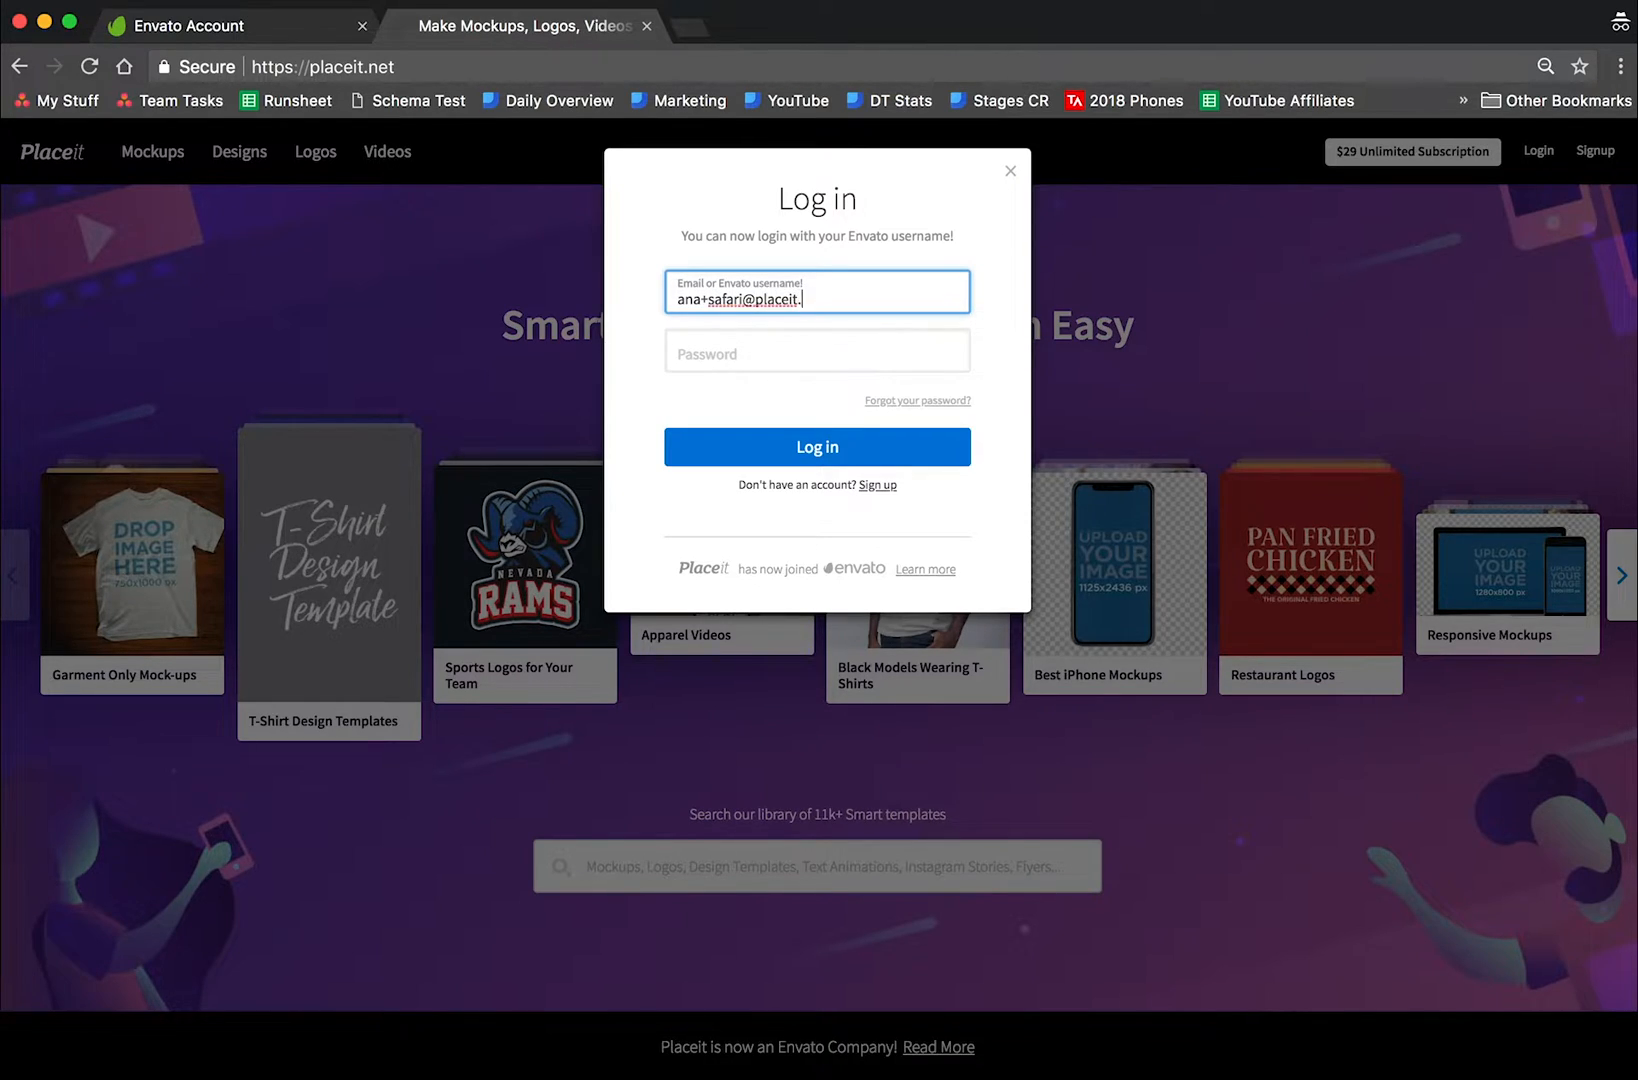
{"action": "left_click", "coordinate": [816, 350]}
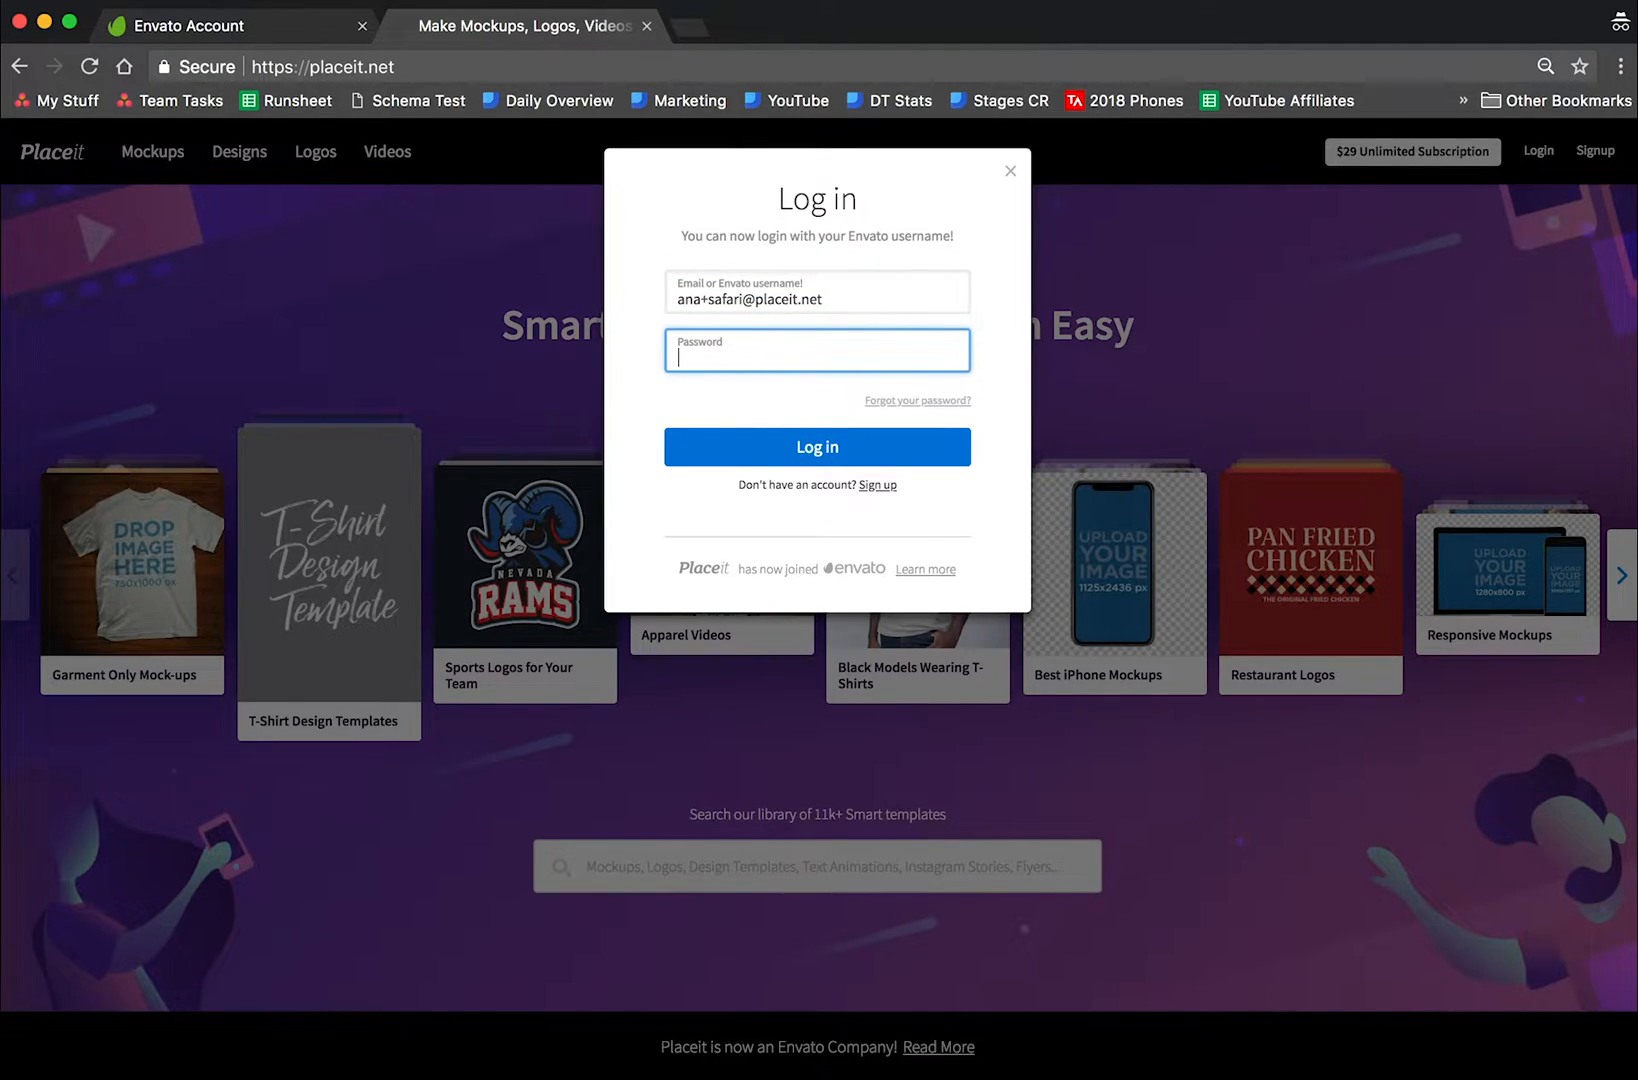
{"action": "type", "text": "password"}
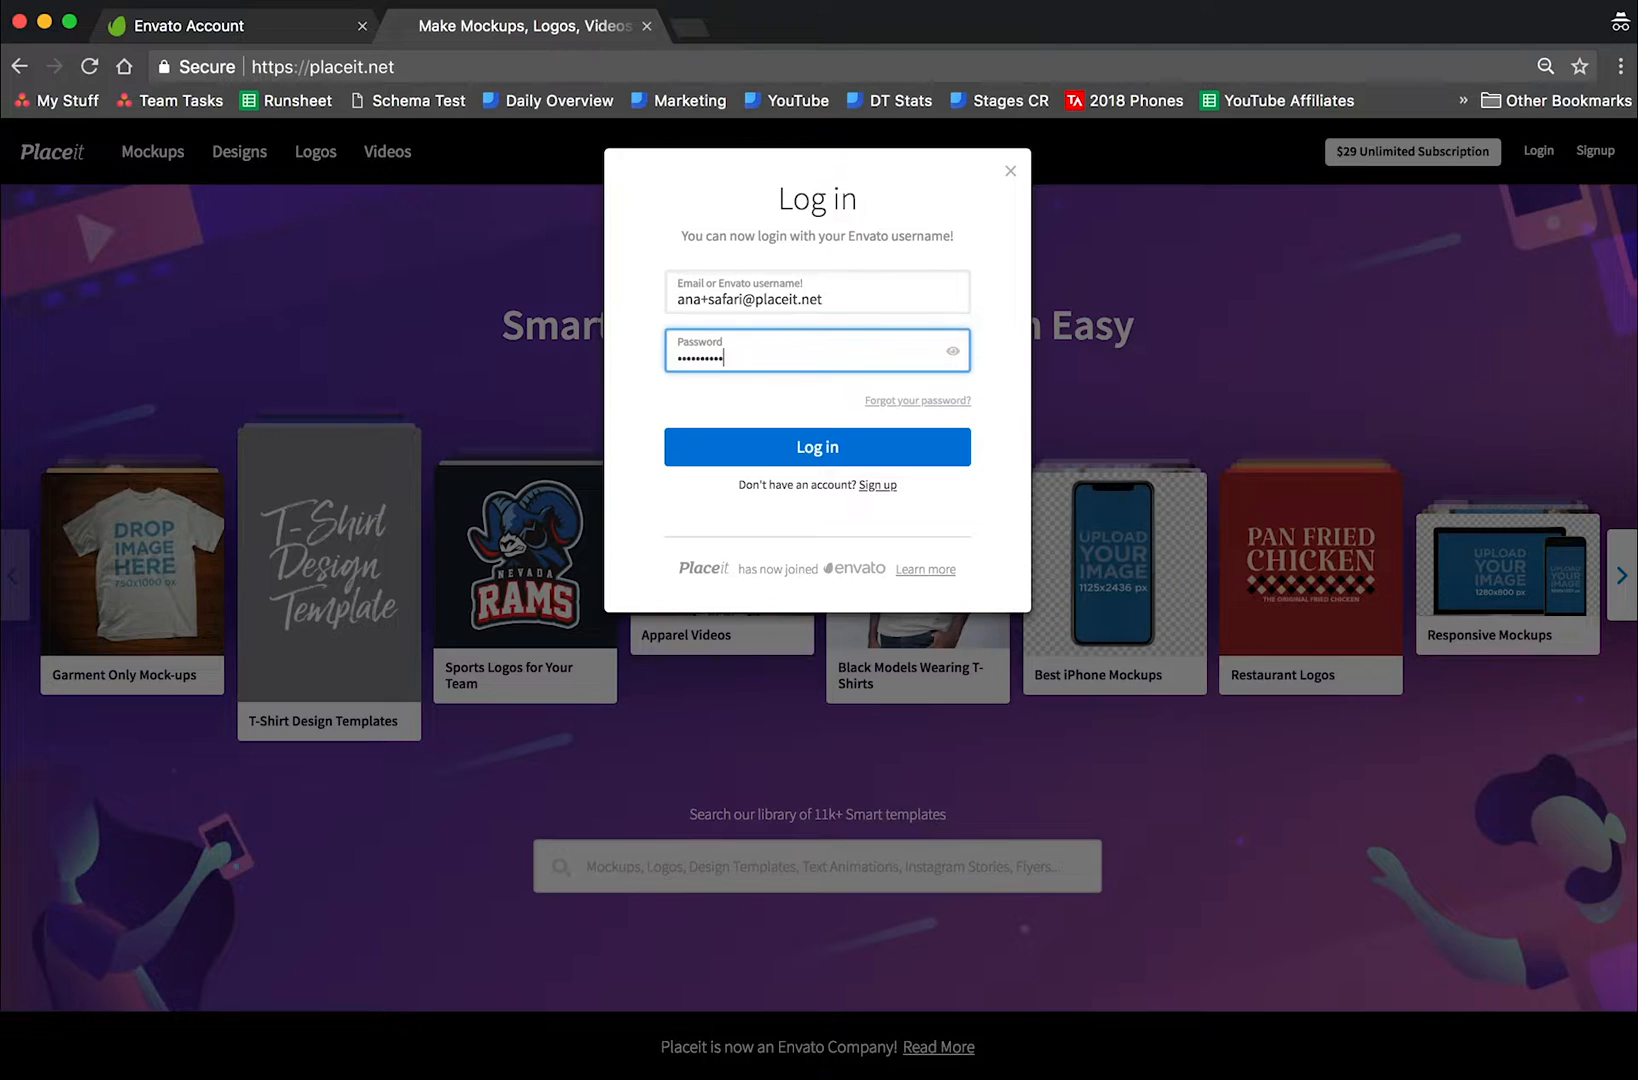
{"action": "left_click", "coordinate": [816, 446]}
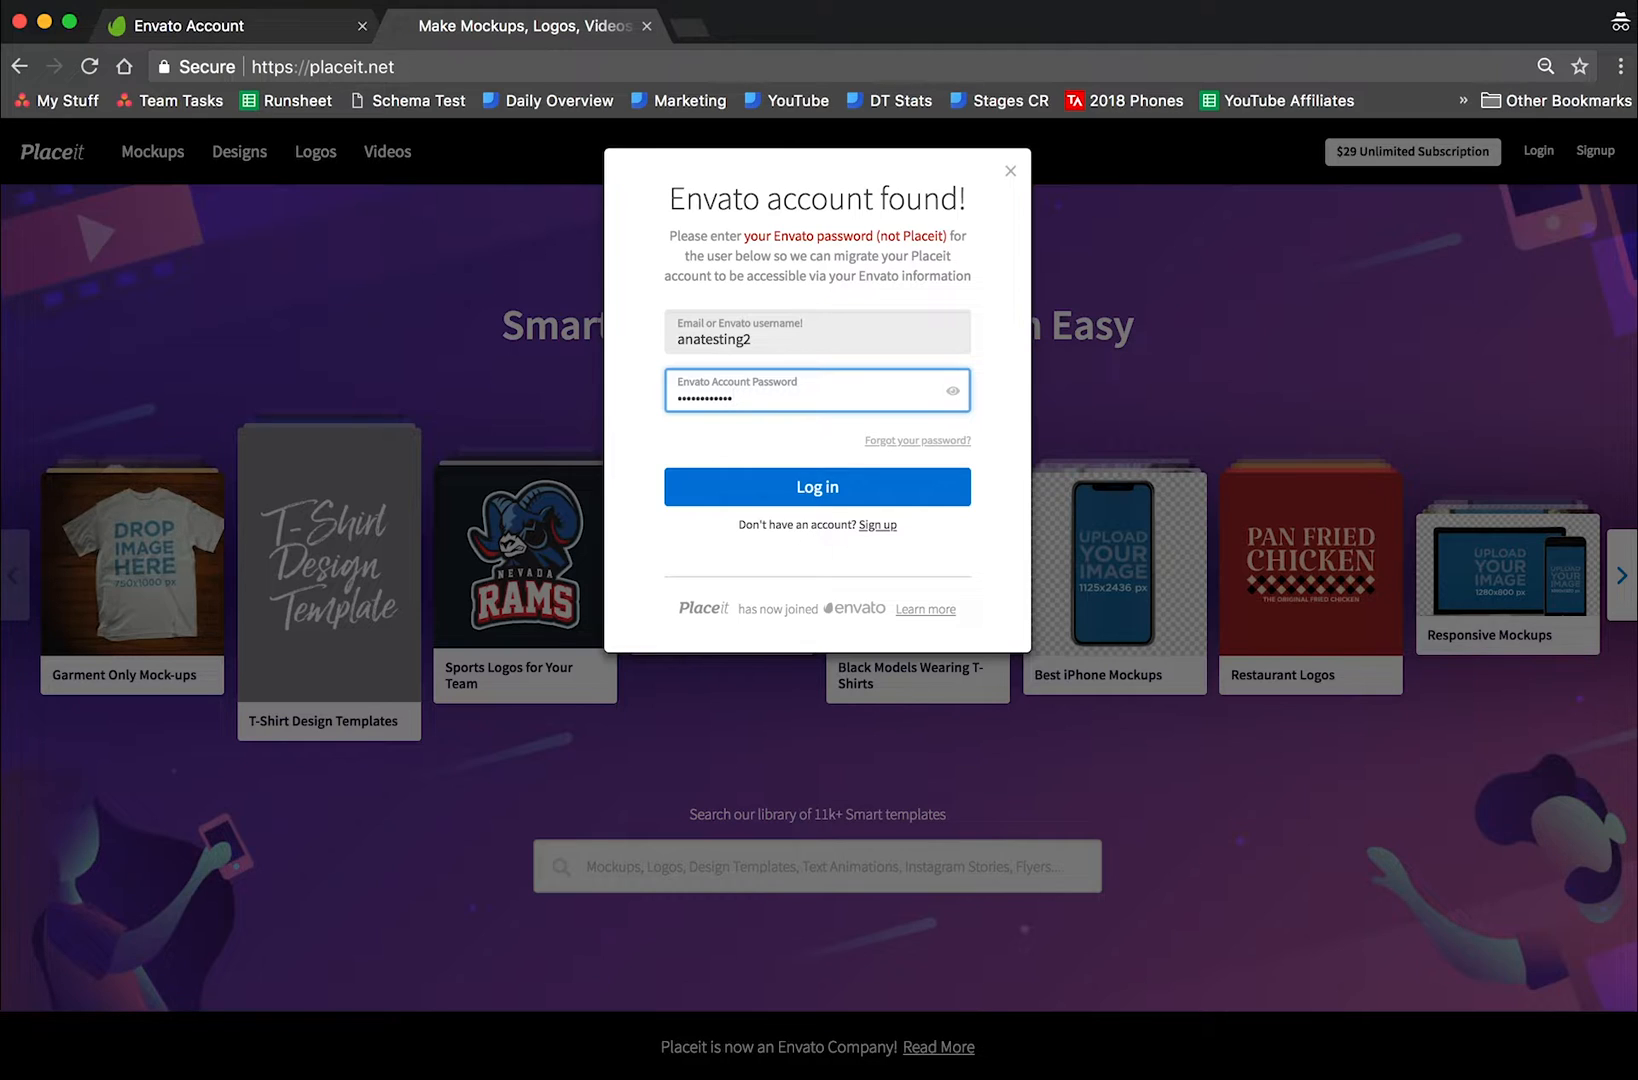
{"action": "mouse_move", "coordinate": [454, 6]}
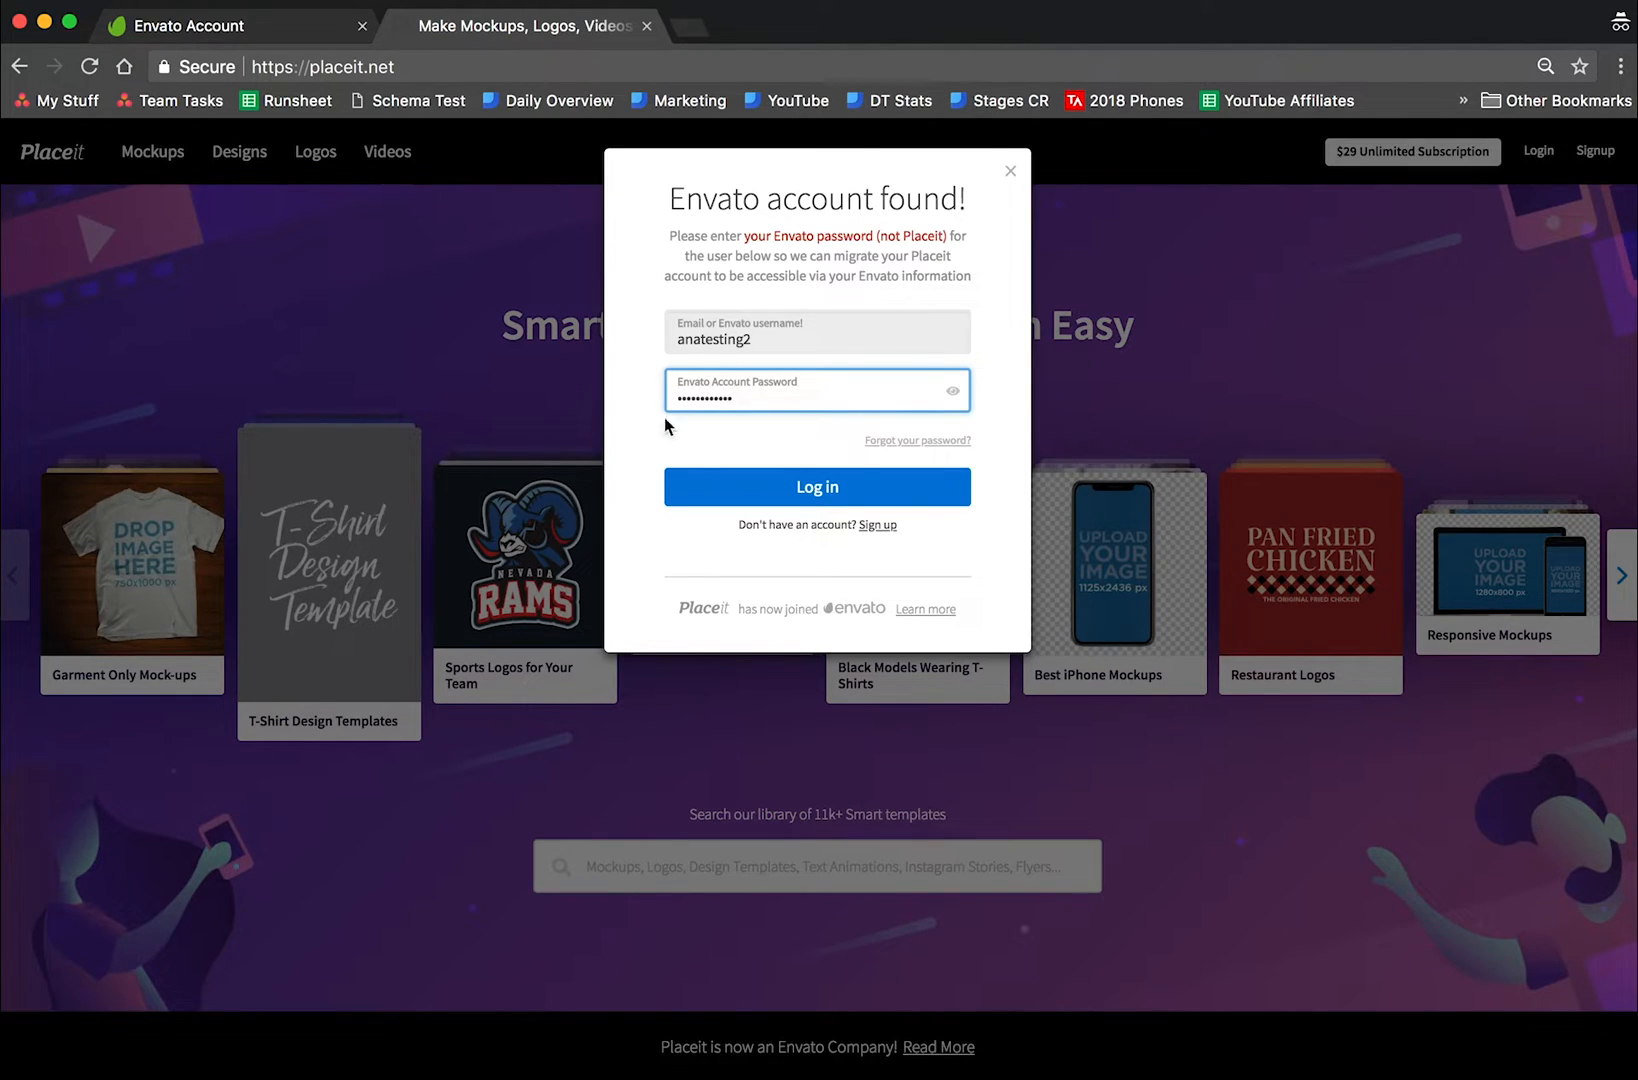
- Submit the Envato password in the 'Envato account found' prompt to migrate the account
{"action": "left_click", "coordinate": [816, 486]}
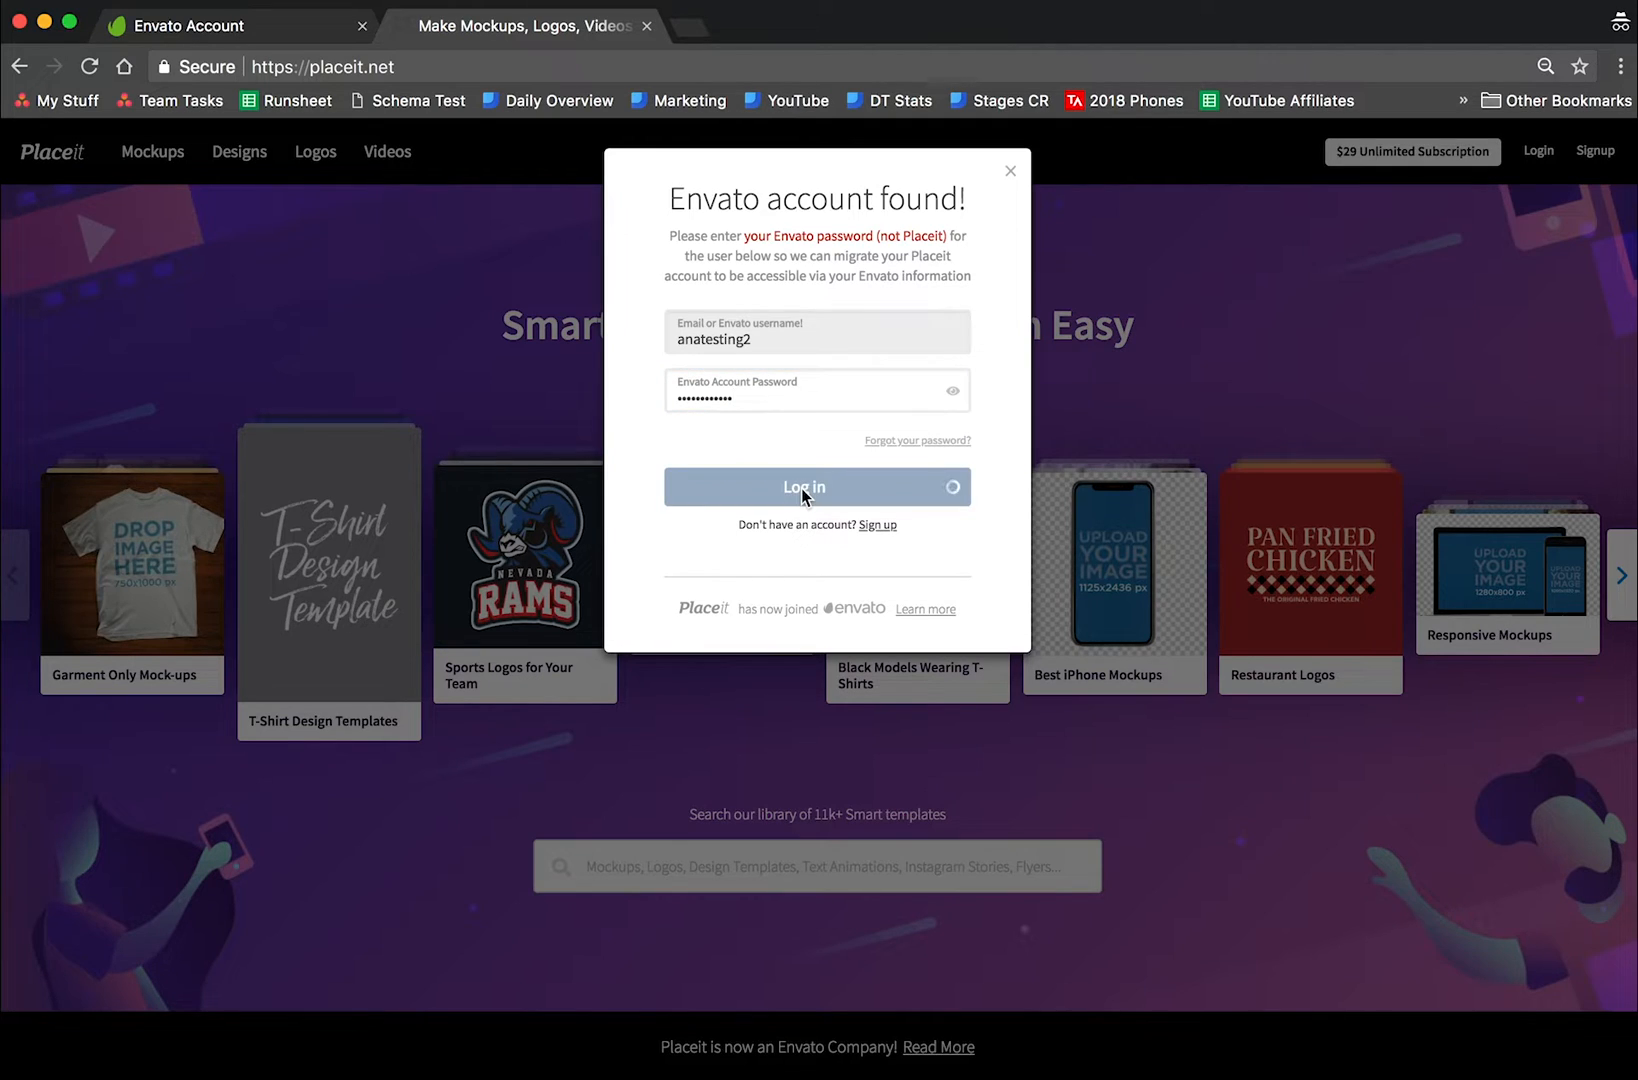
- Pass the reCAPTCHA by selecting the street-sign squares until the green checkmark shows
{"action": "left_click", "coordinate": [816, 486]}
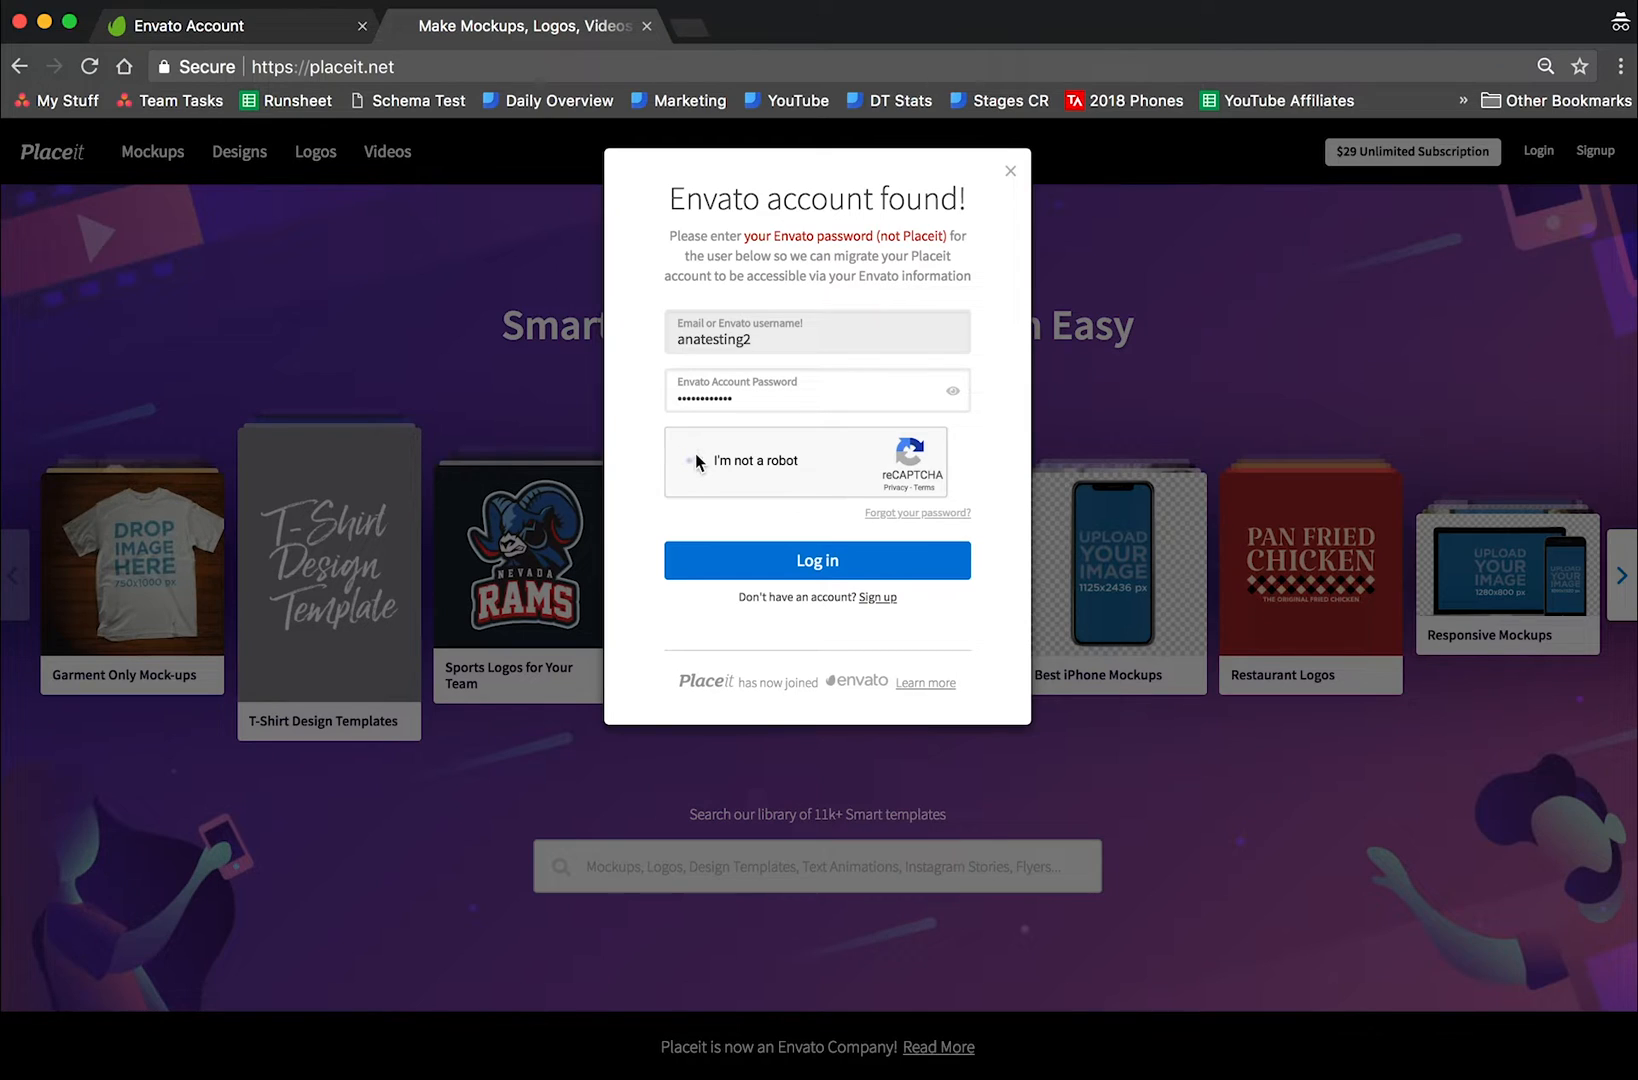
{"action": "left_click", "coordinate": [700, 460]}
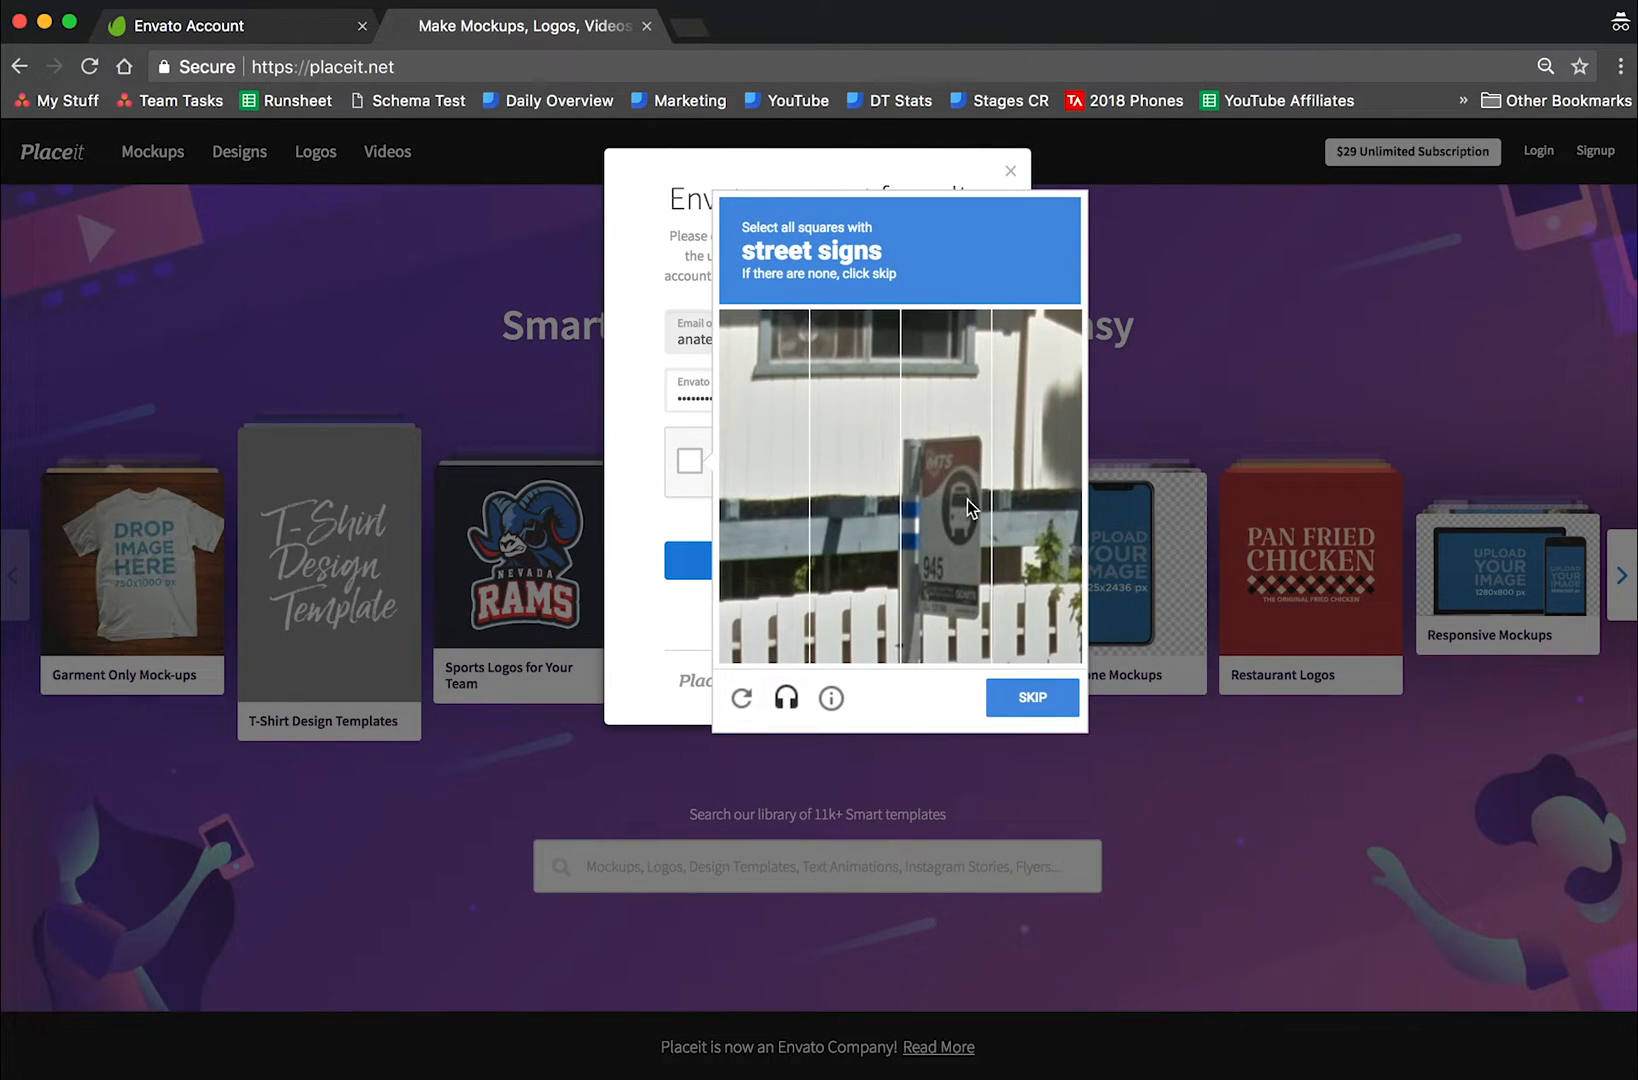
{"action": "left_click", "coordinate": [944, 532]}
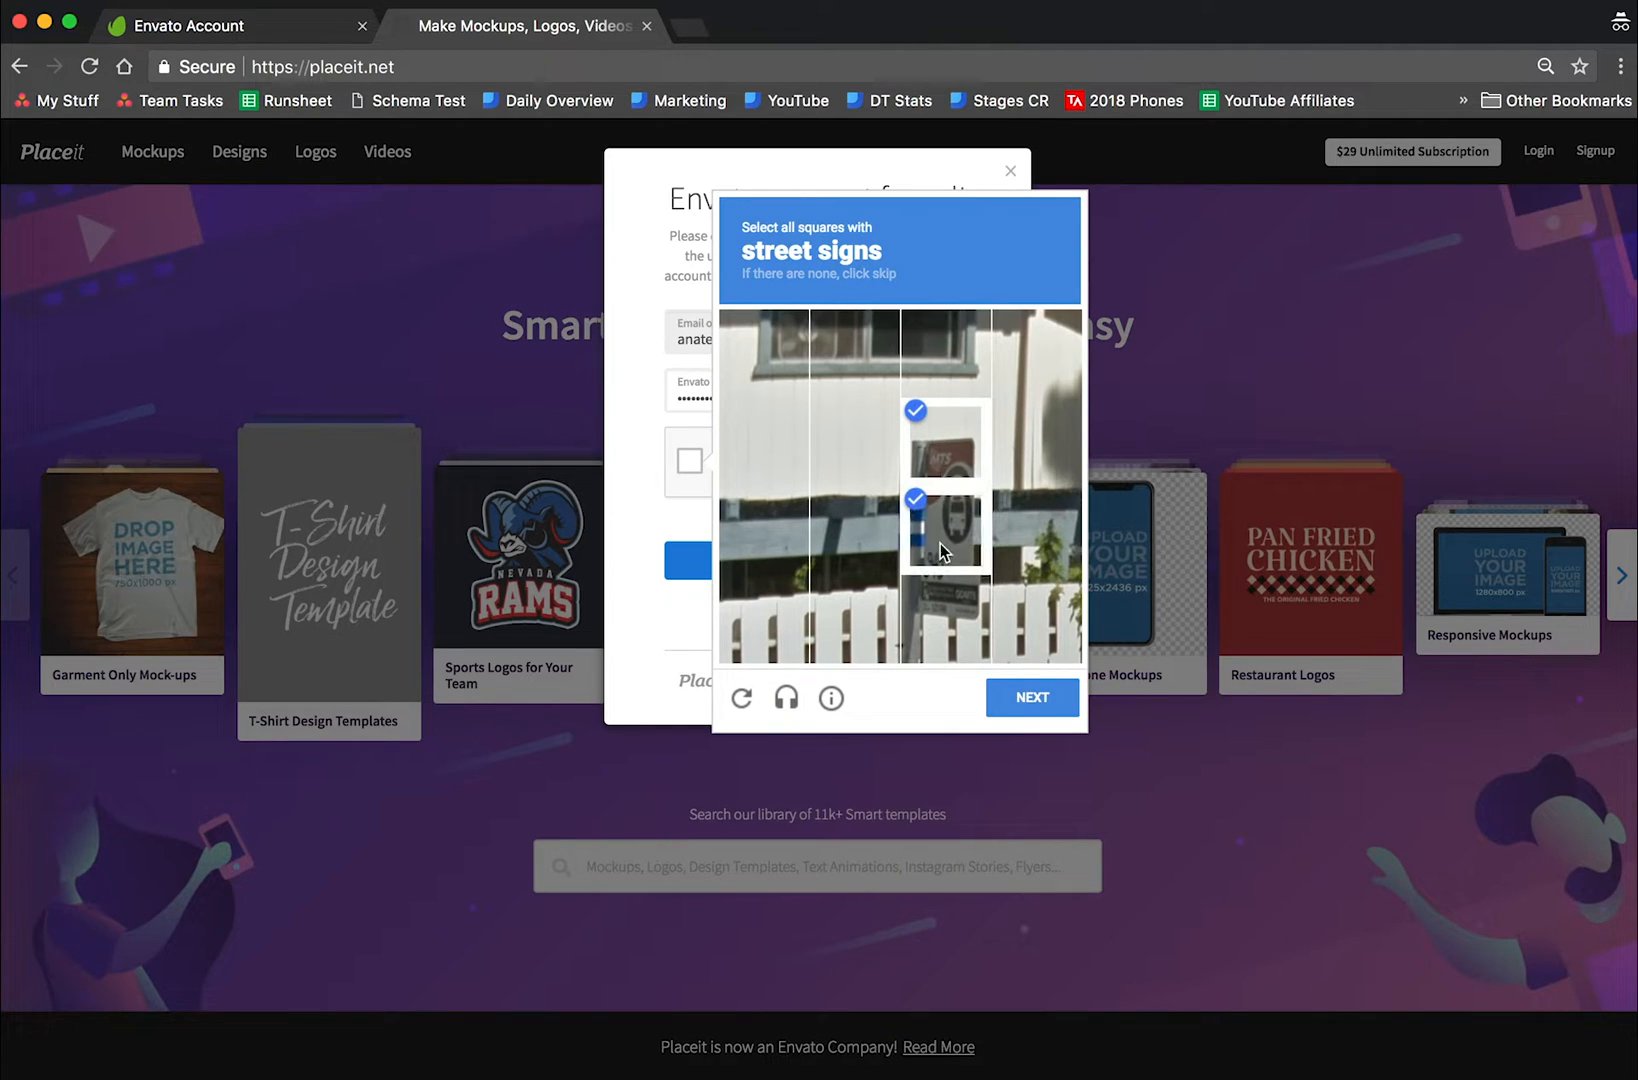
{"action": "left_click", "coordinate": [944, 530]}
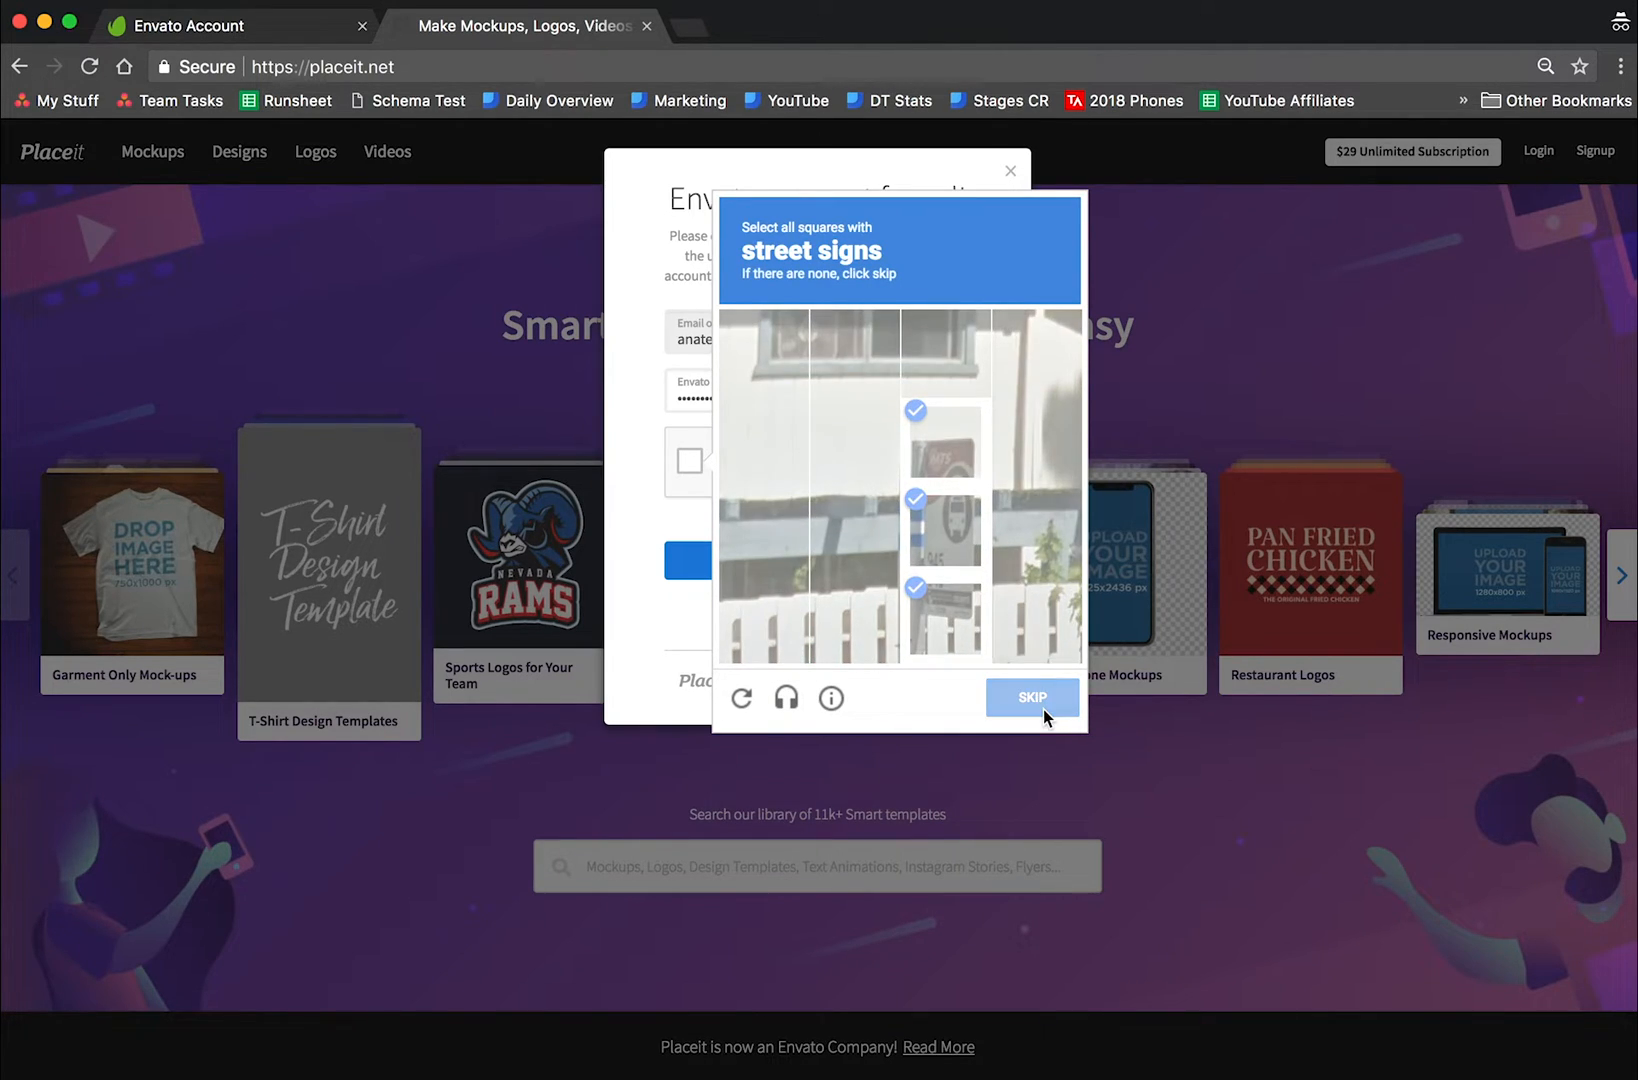
{"action": "left_click", "coordinate": [1032, 696]}
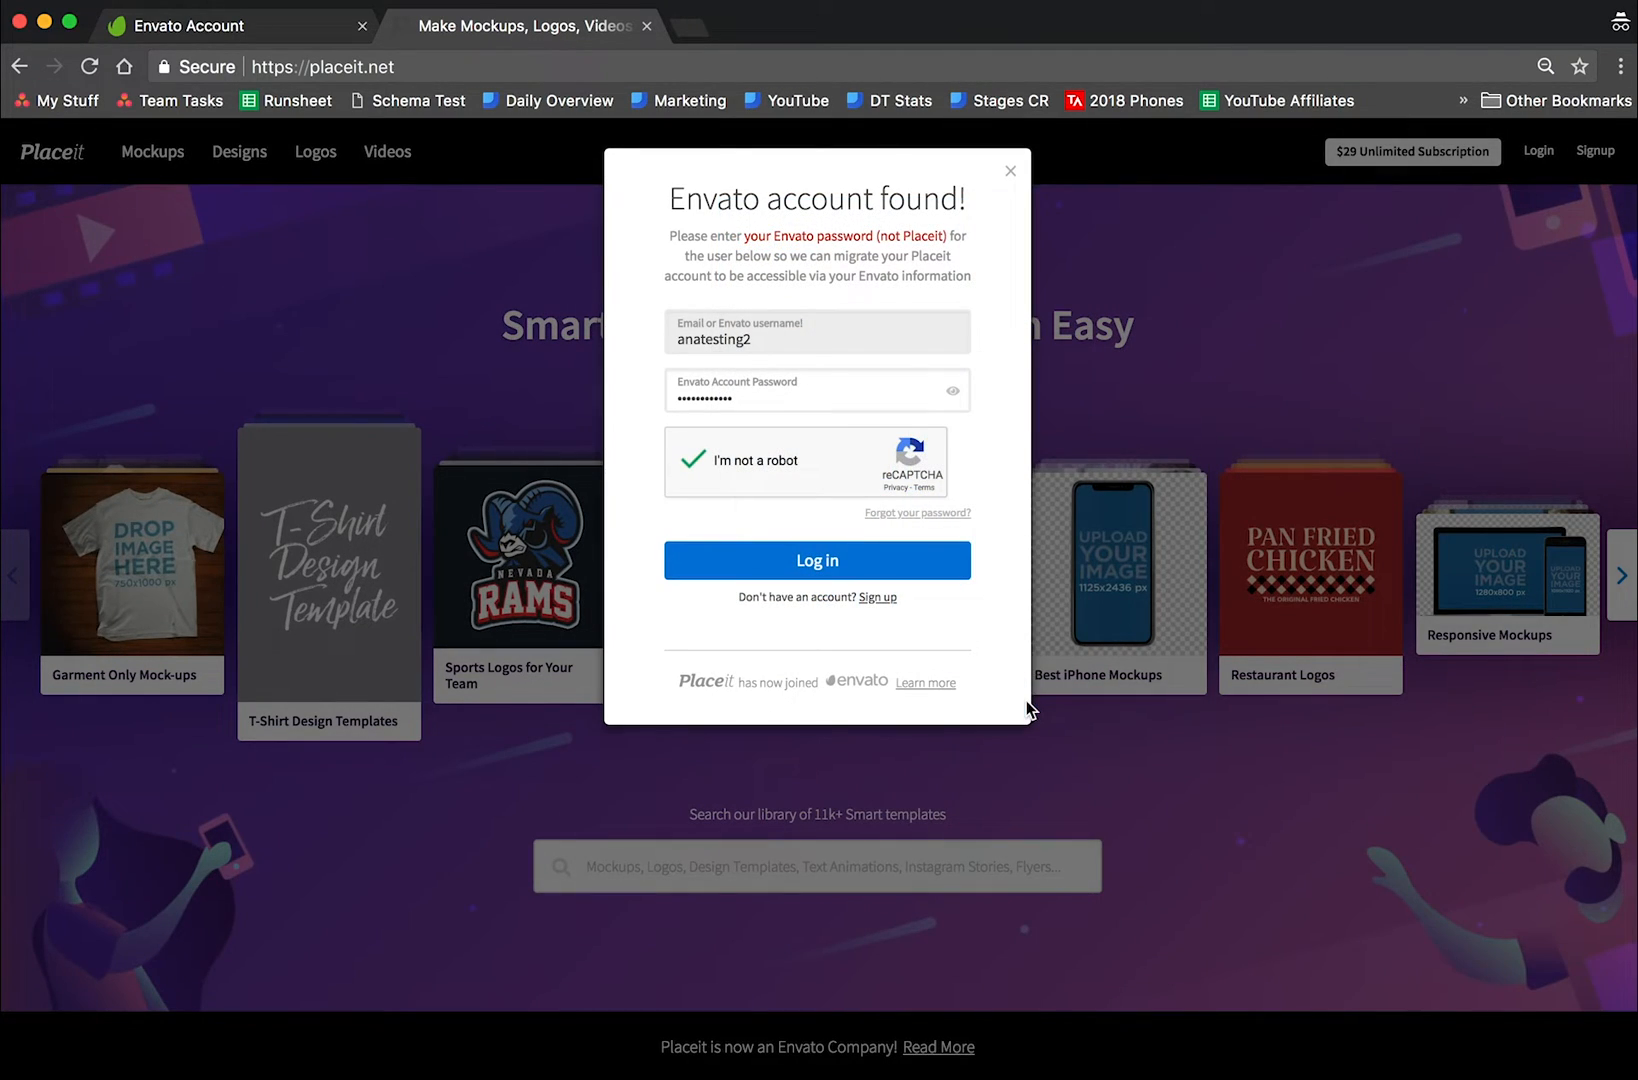
- Complete the migration log-in and dismiss the 'Your account has been migrated' notice
{"action": "left_click", "coordinate": [816, 560]}
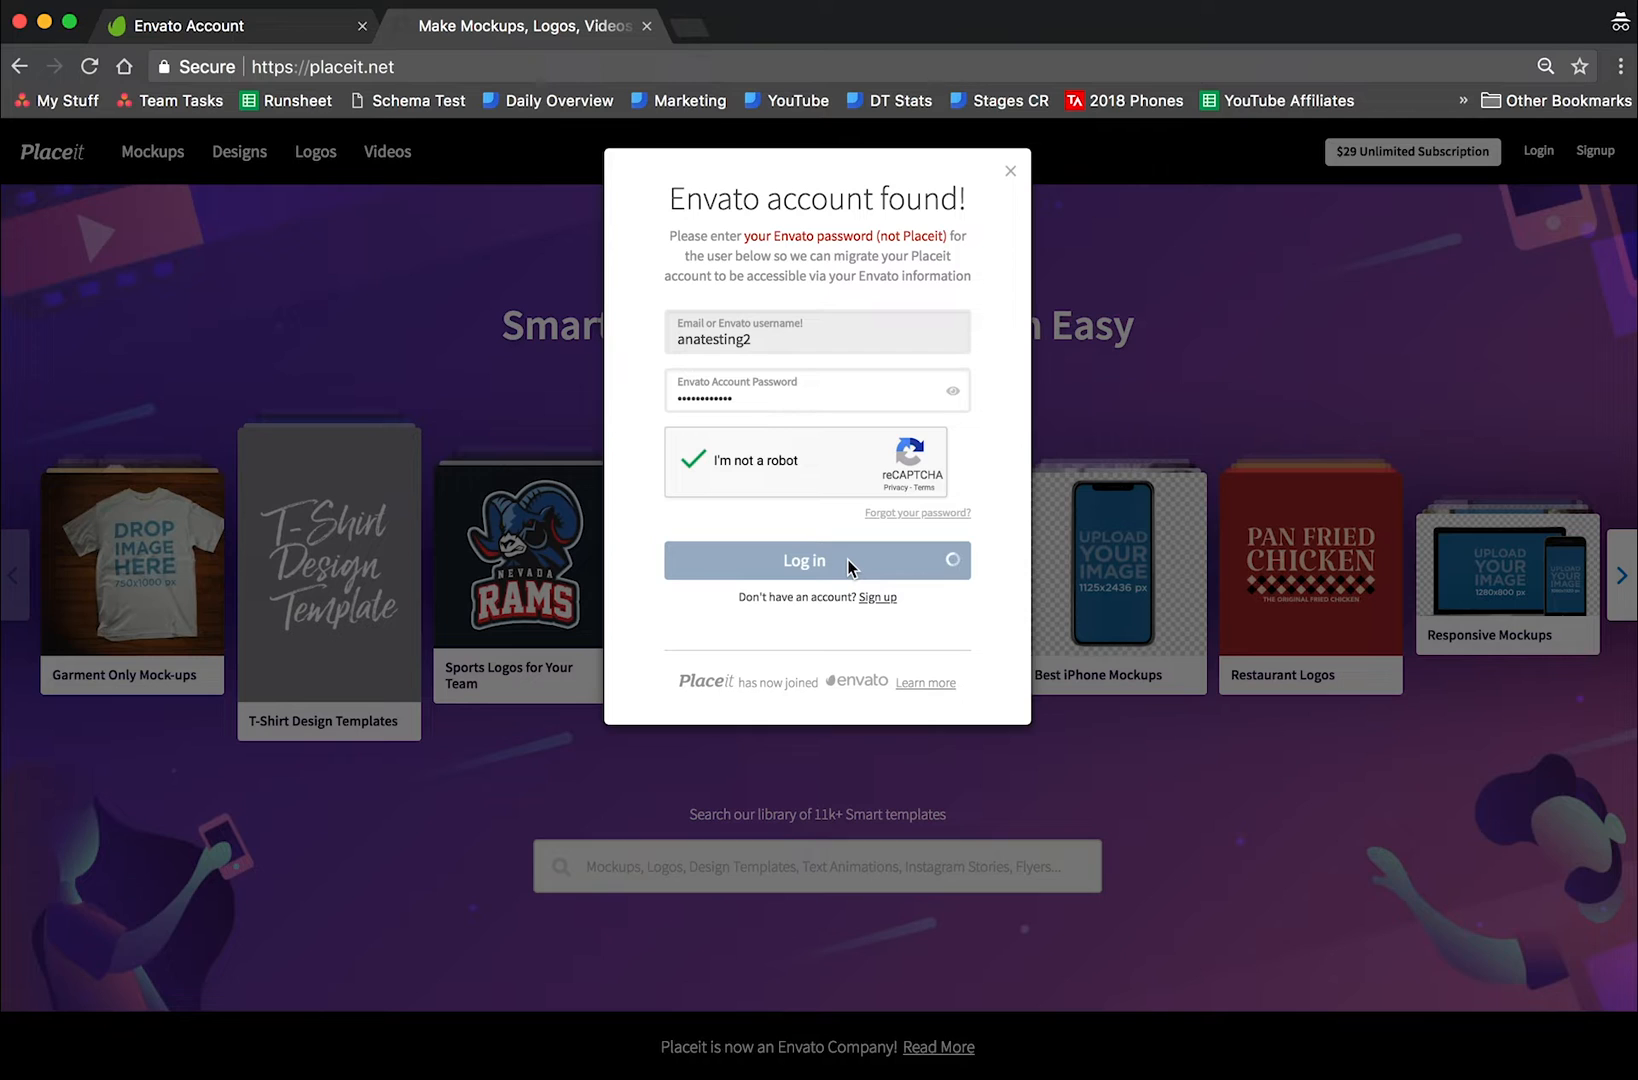
{"action": "left_click", "coordinate": [816, 560]}
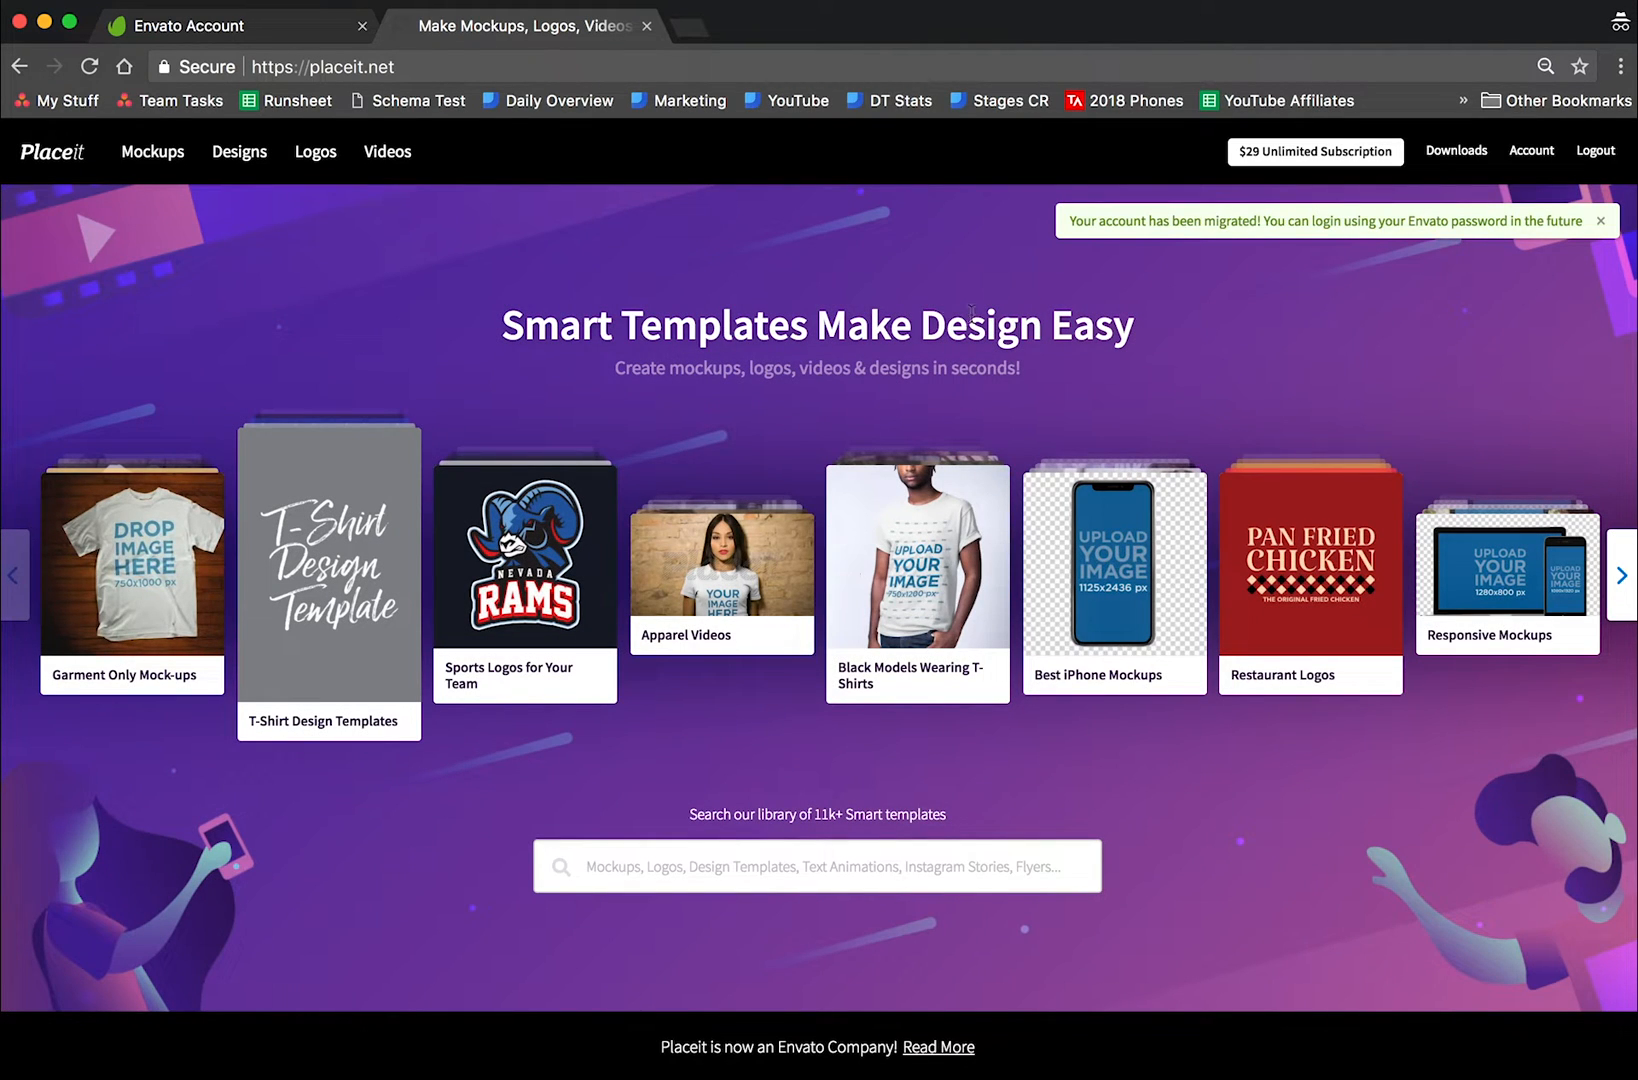
{"action": "mouse_move", "coordinate": [1110, 270]}
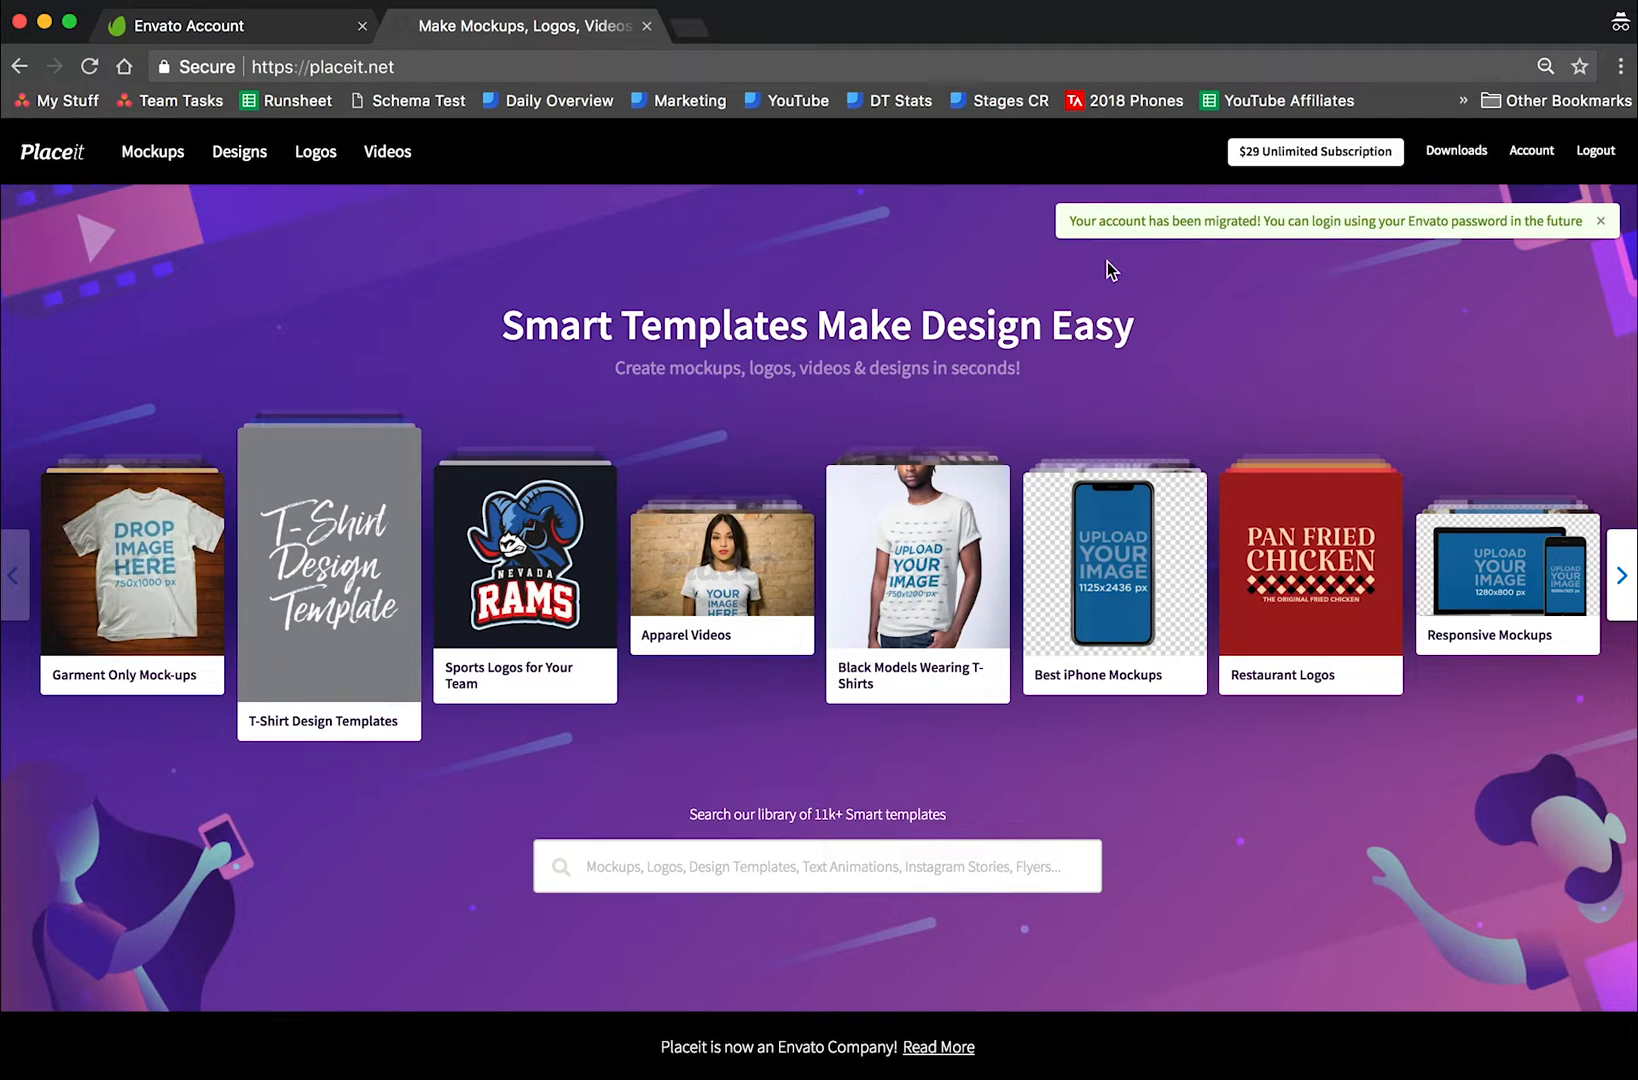
{"action": "mouse_move", "coordinate": [1602, 226]}
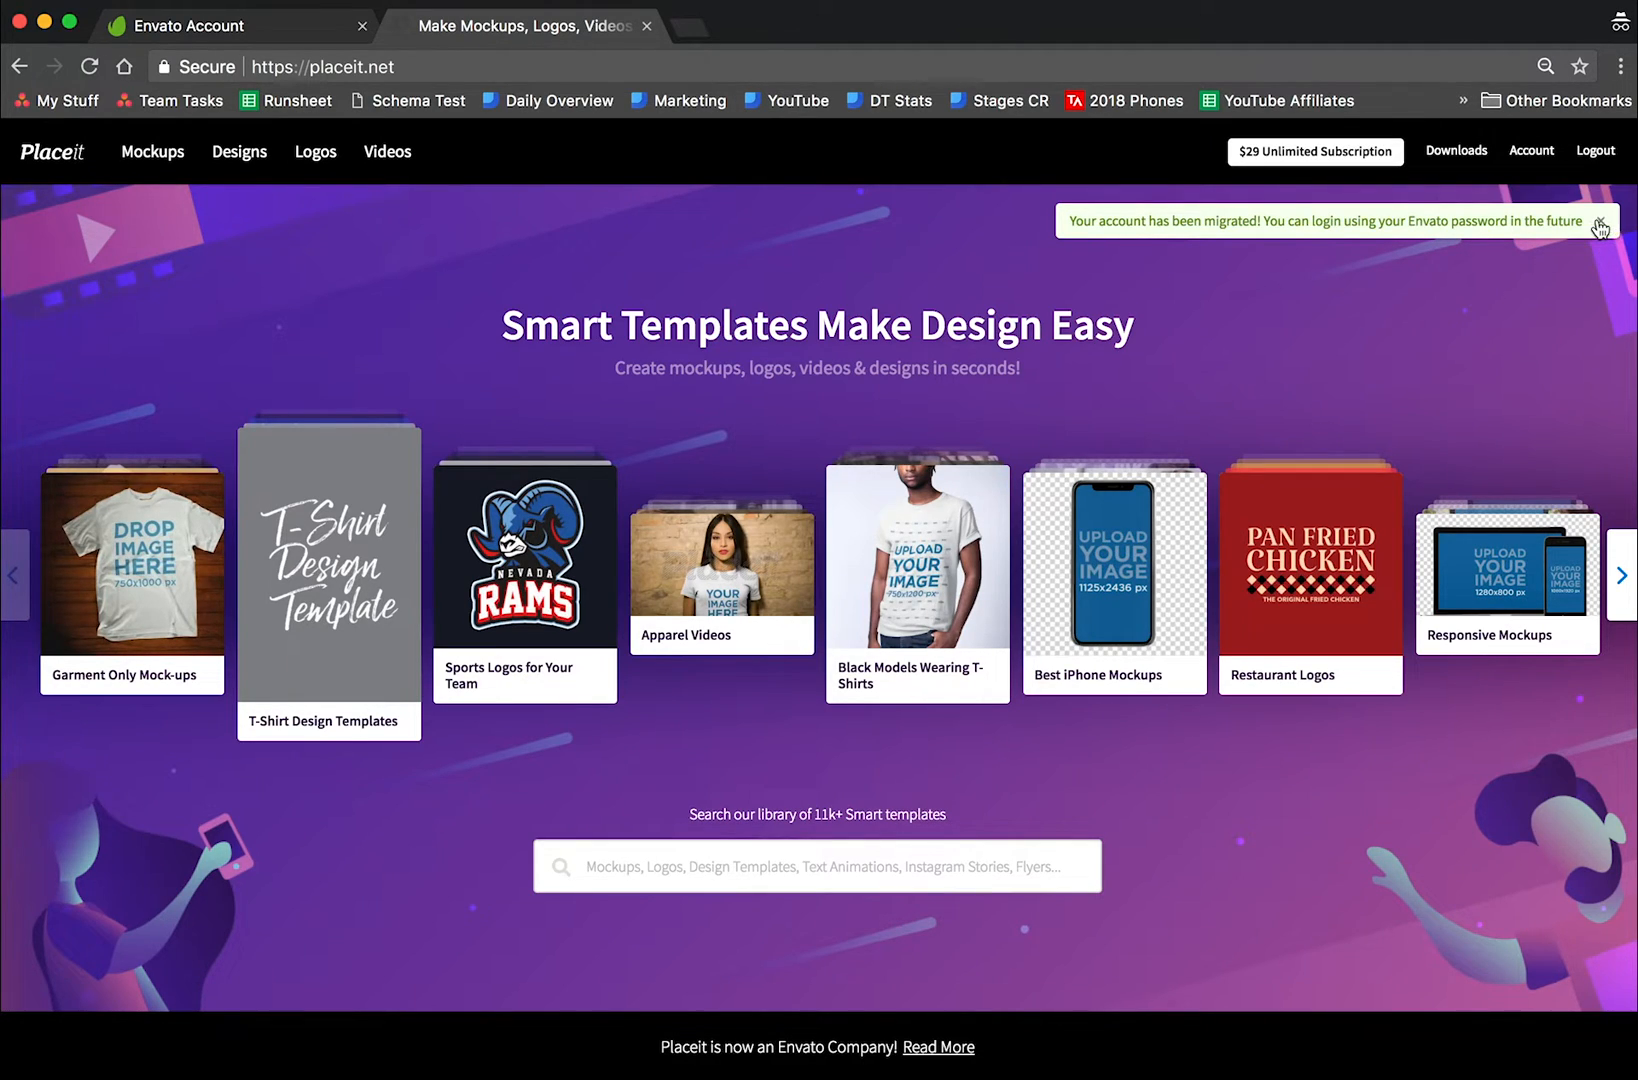
{"action": "left_click", "coordinate": [1598, 220]}
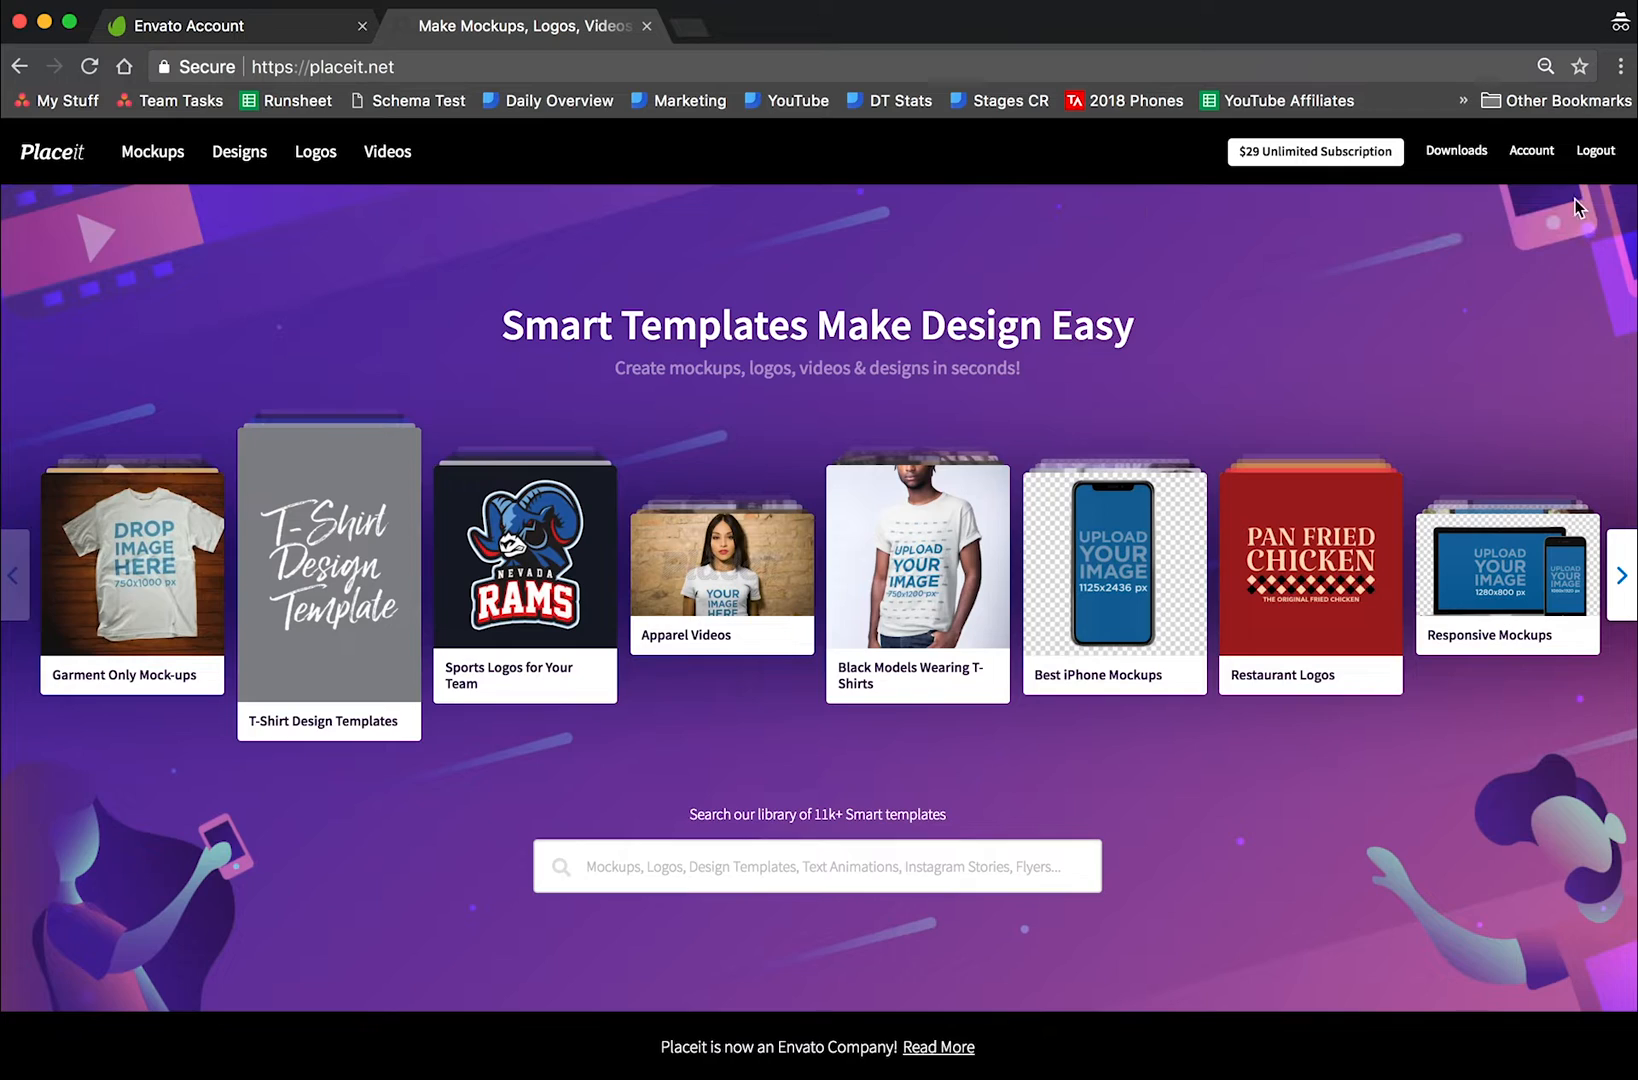
- Show the My Account page and highlight the linked Envato username
{"action": "left_click", "coordinate": [1532, 150]}
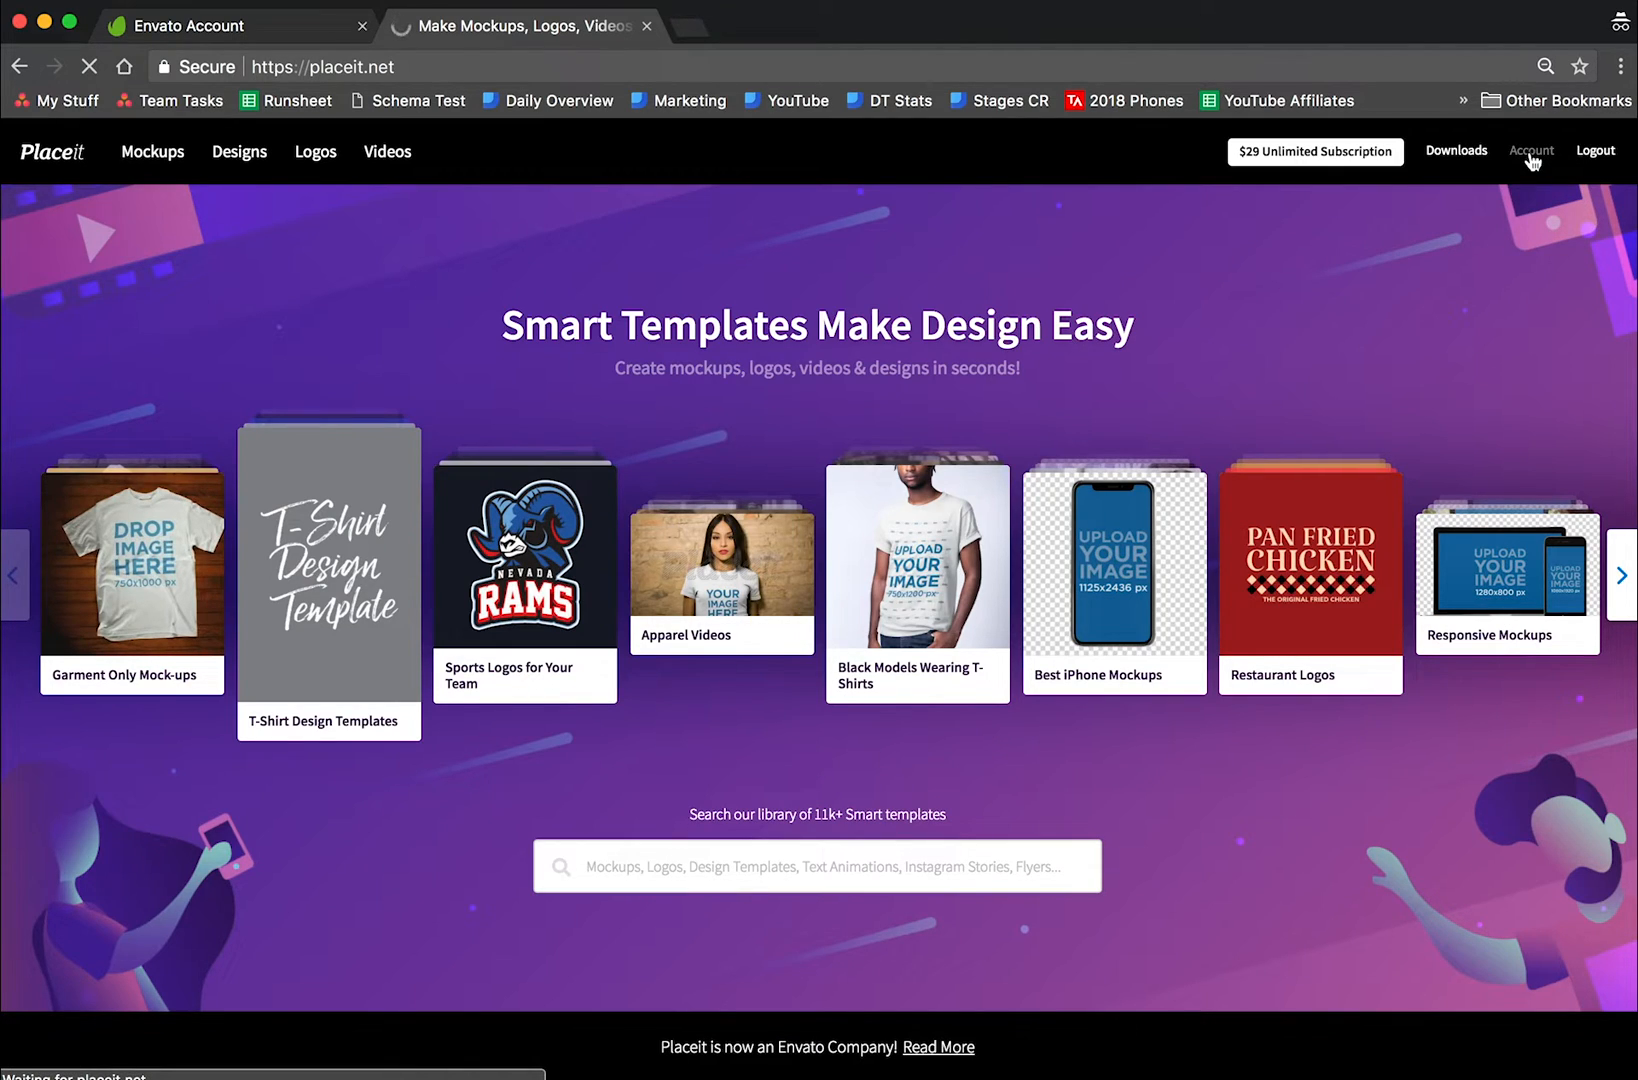
{"action": "left_click", "coordinate": [1532, 150]}
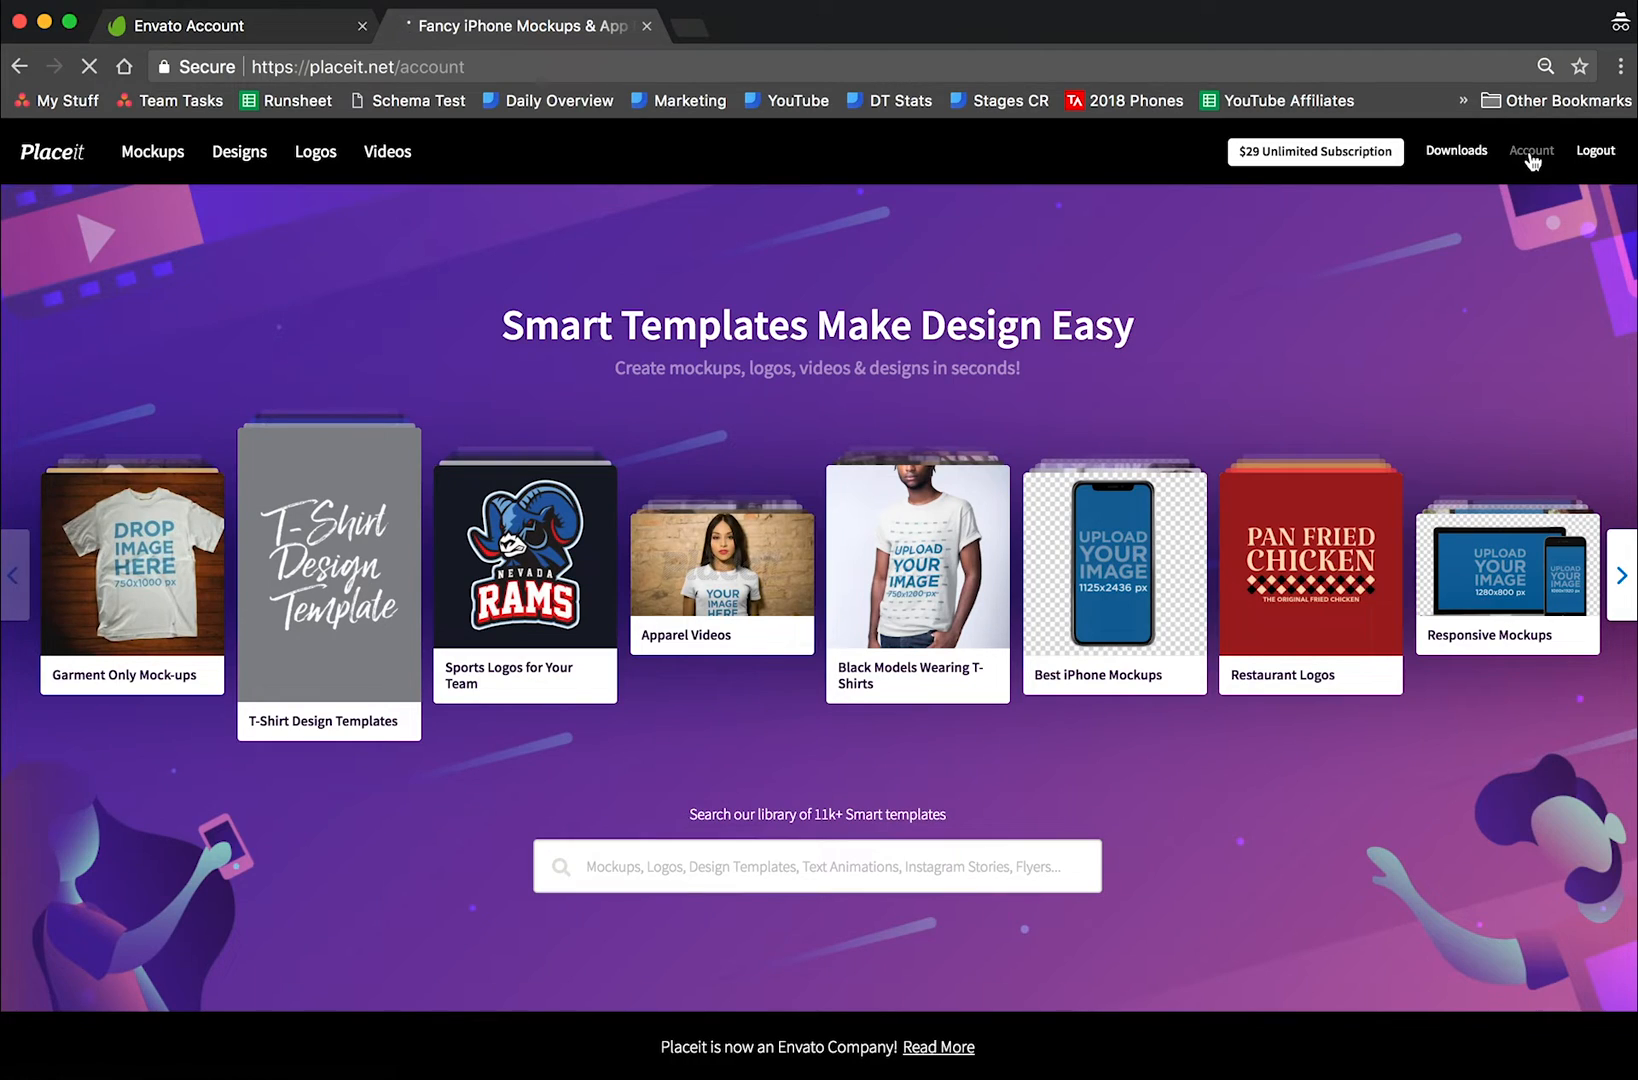
{"action": "left_click", "coordinate": [1532, 150]}
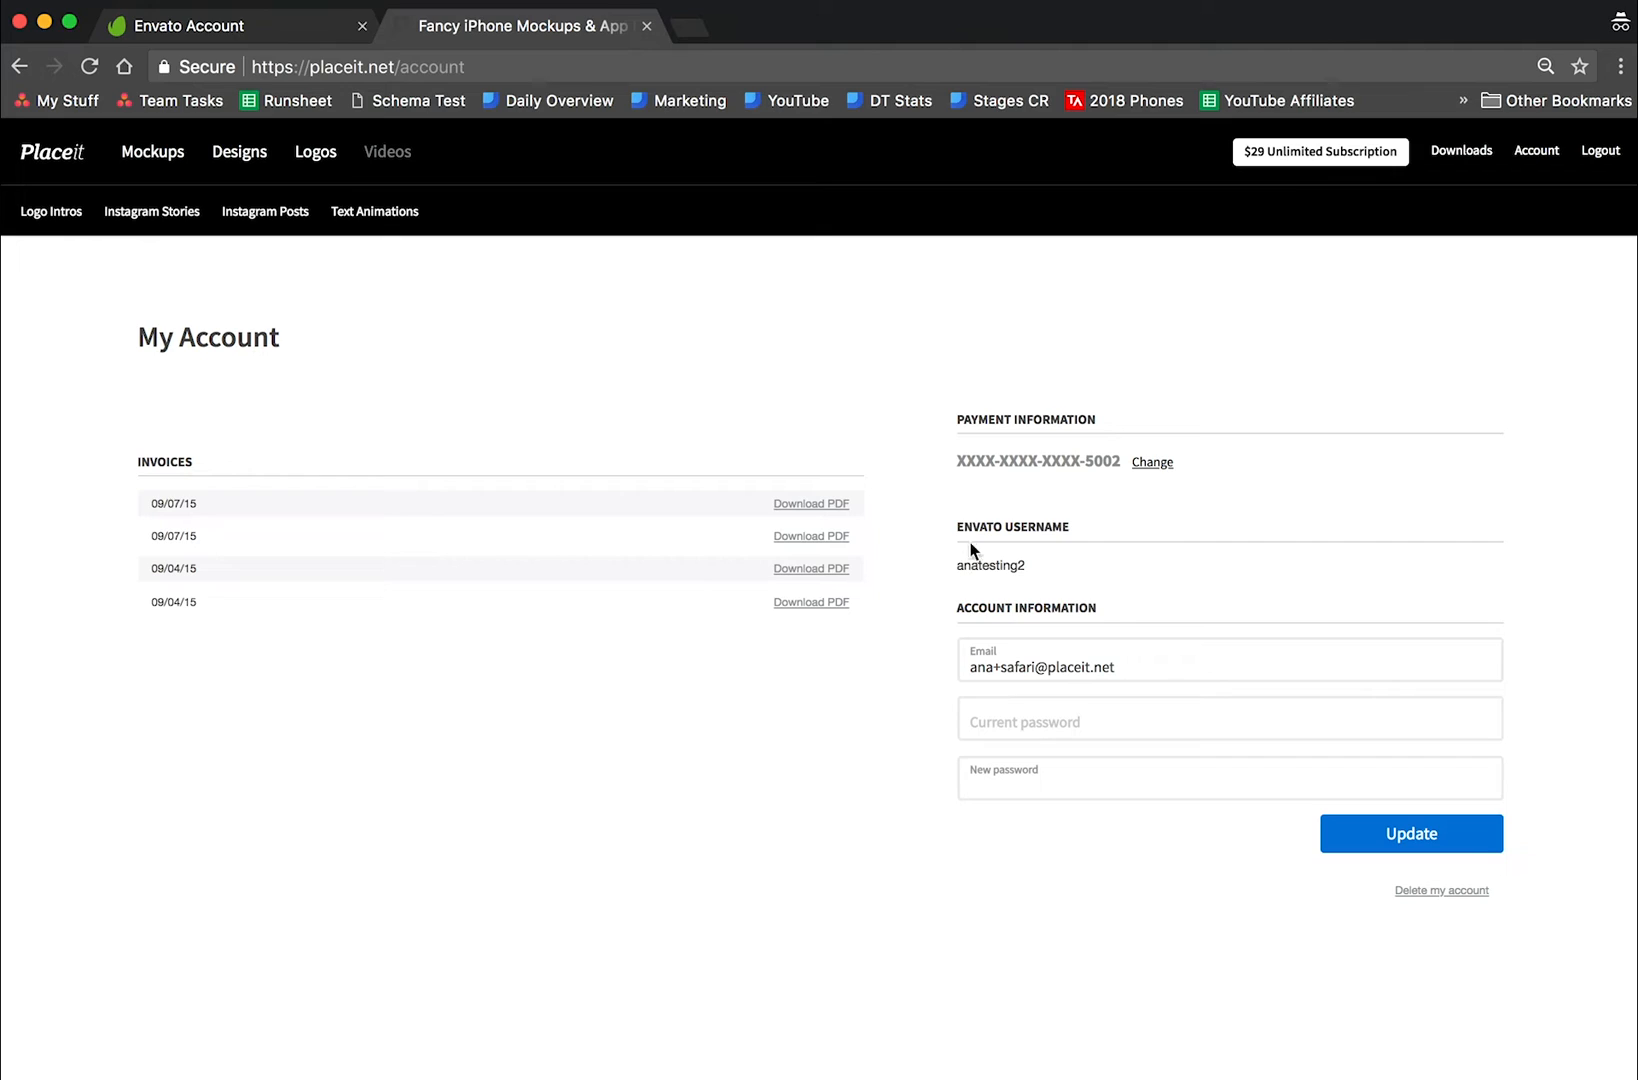
{"action": "left_click_drag", "start_coordinate": [952, 526], "coordinate": [1026, 570]}
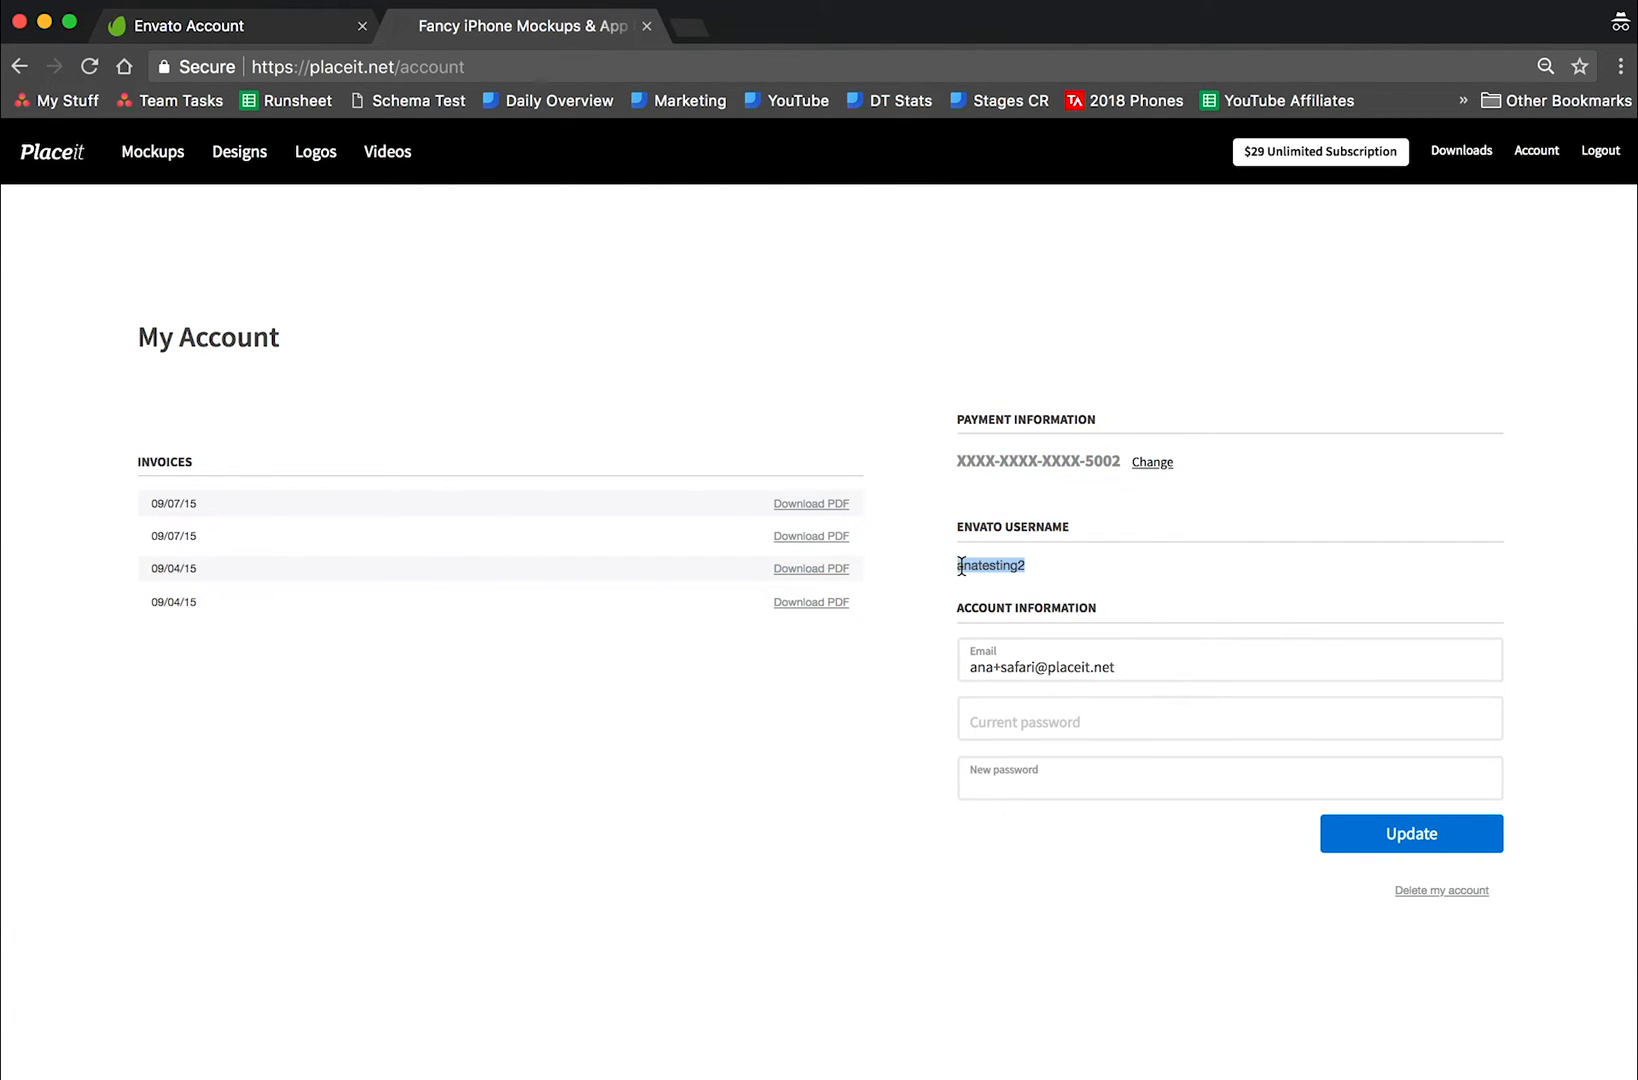
{"action": "left_click", "coordinate": [1036, 666]}
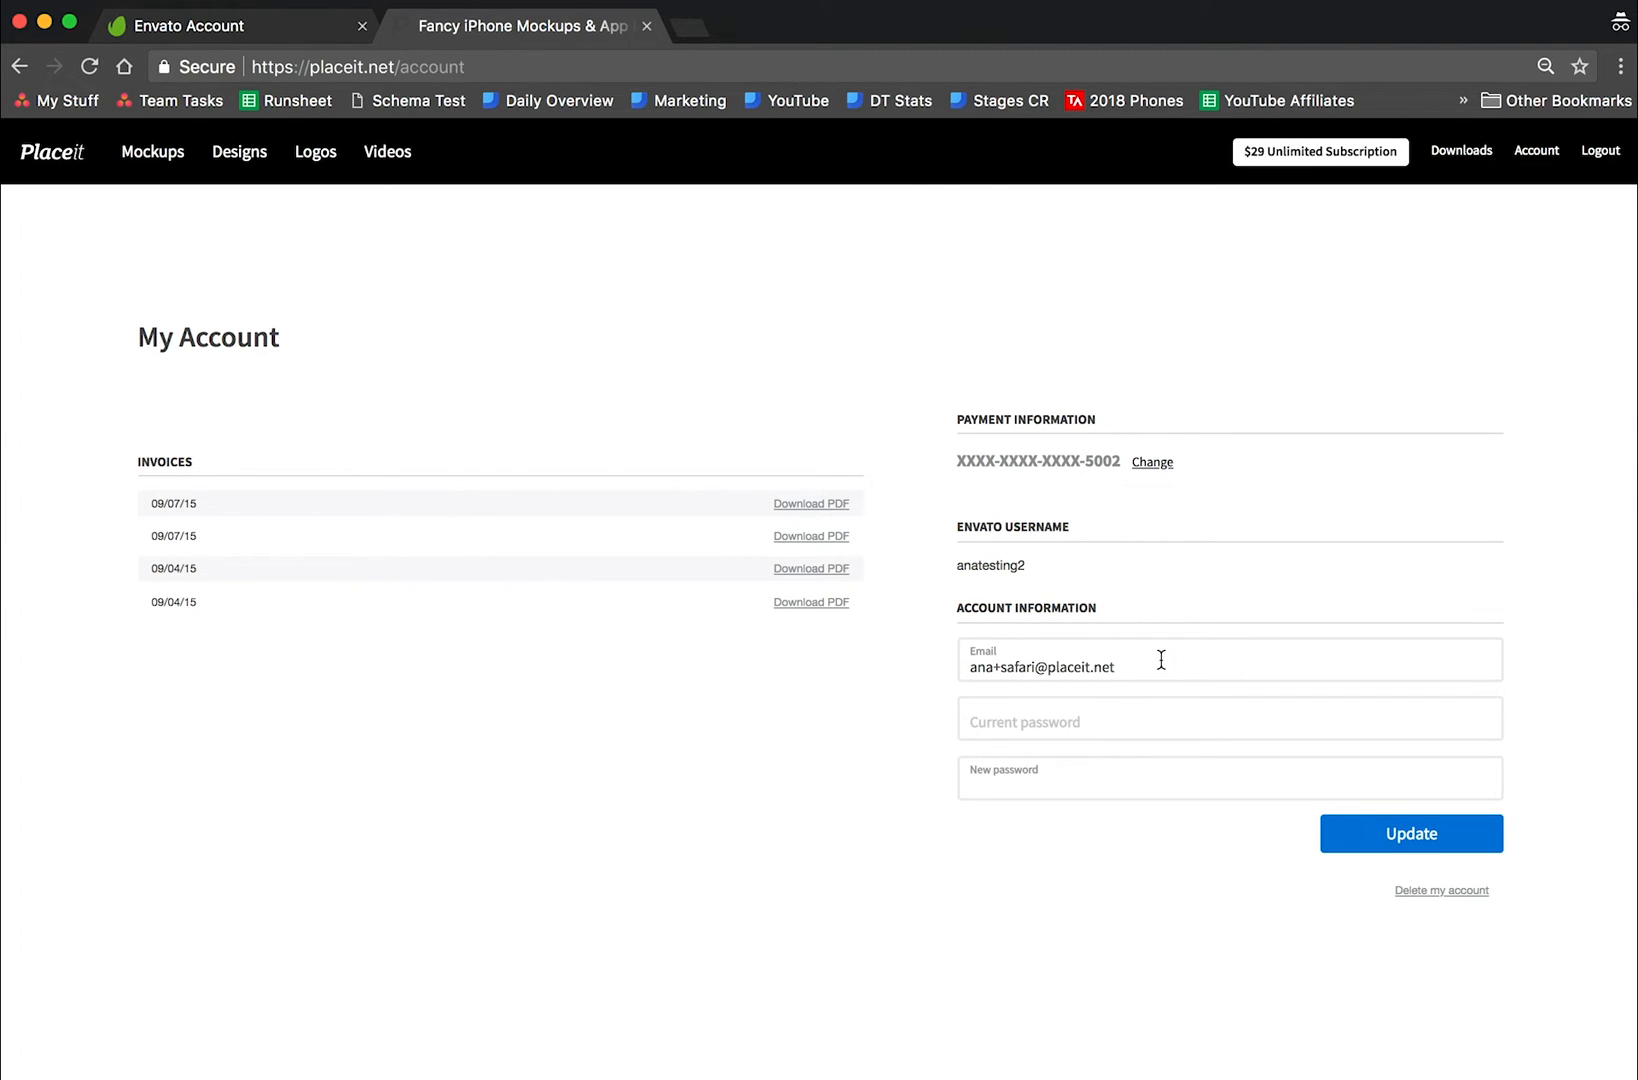
{"action": "mouse_move", "coordinate": [558, 240]}
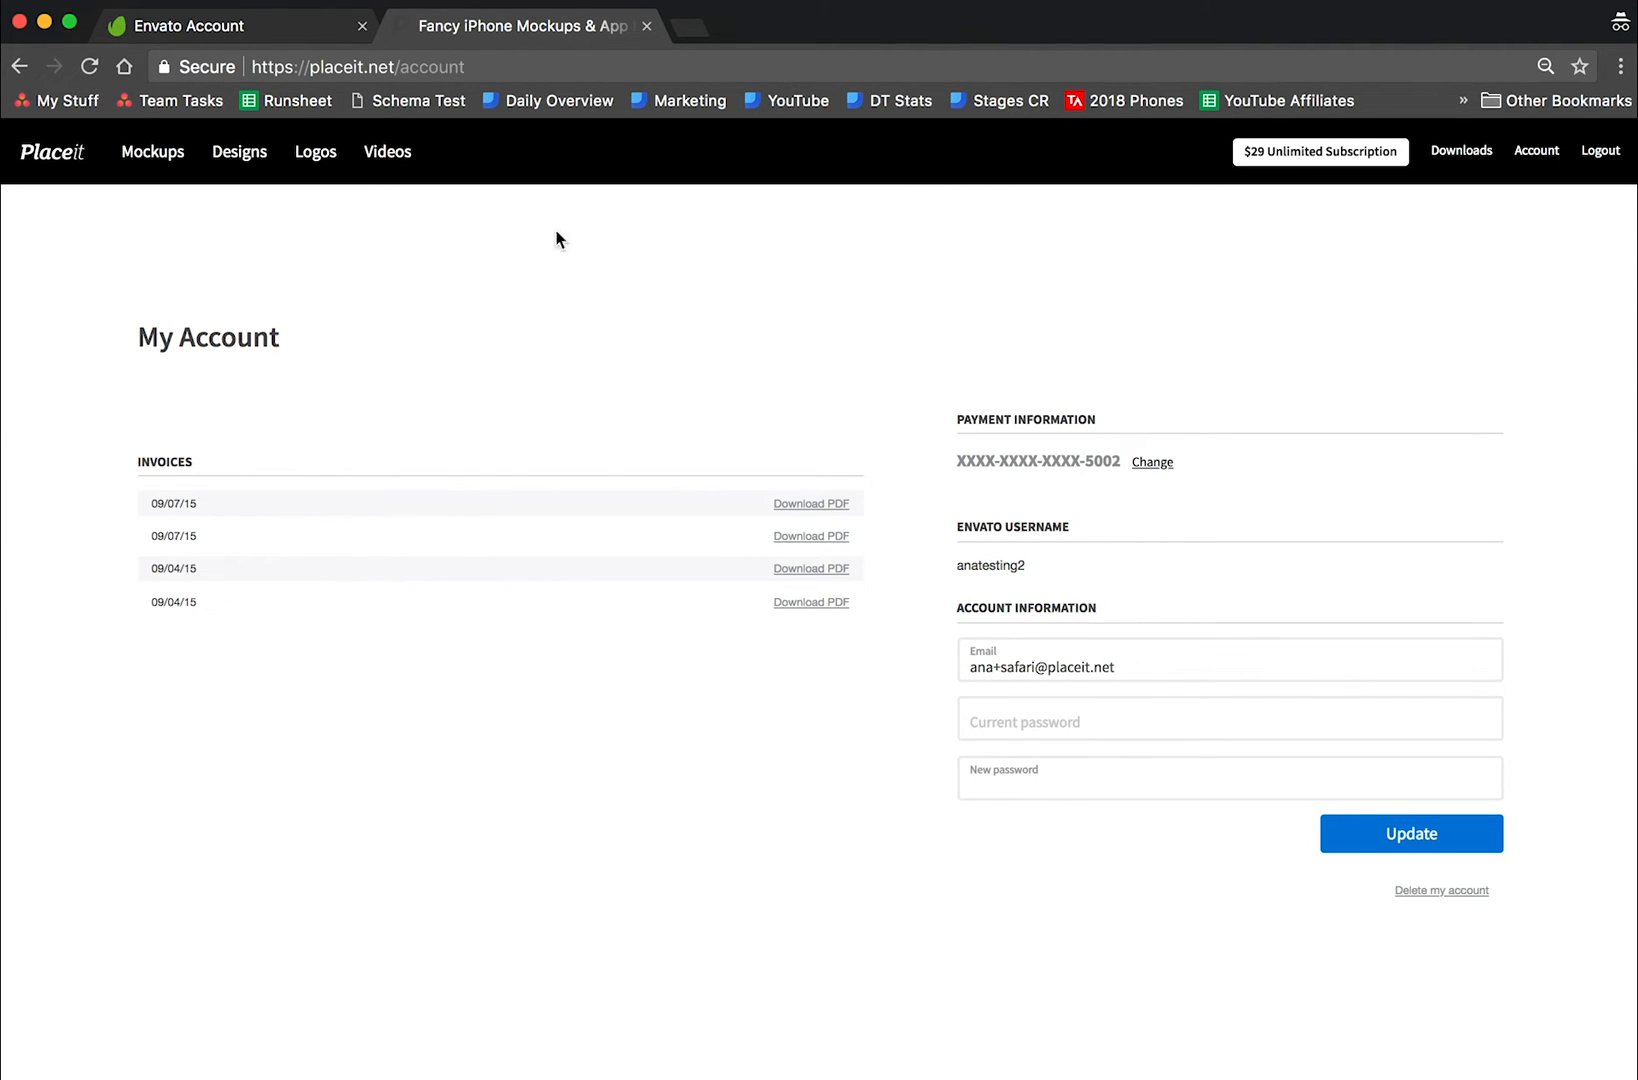
{"action": "mouse_move", "coordinate": [1212, 50]}
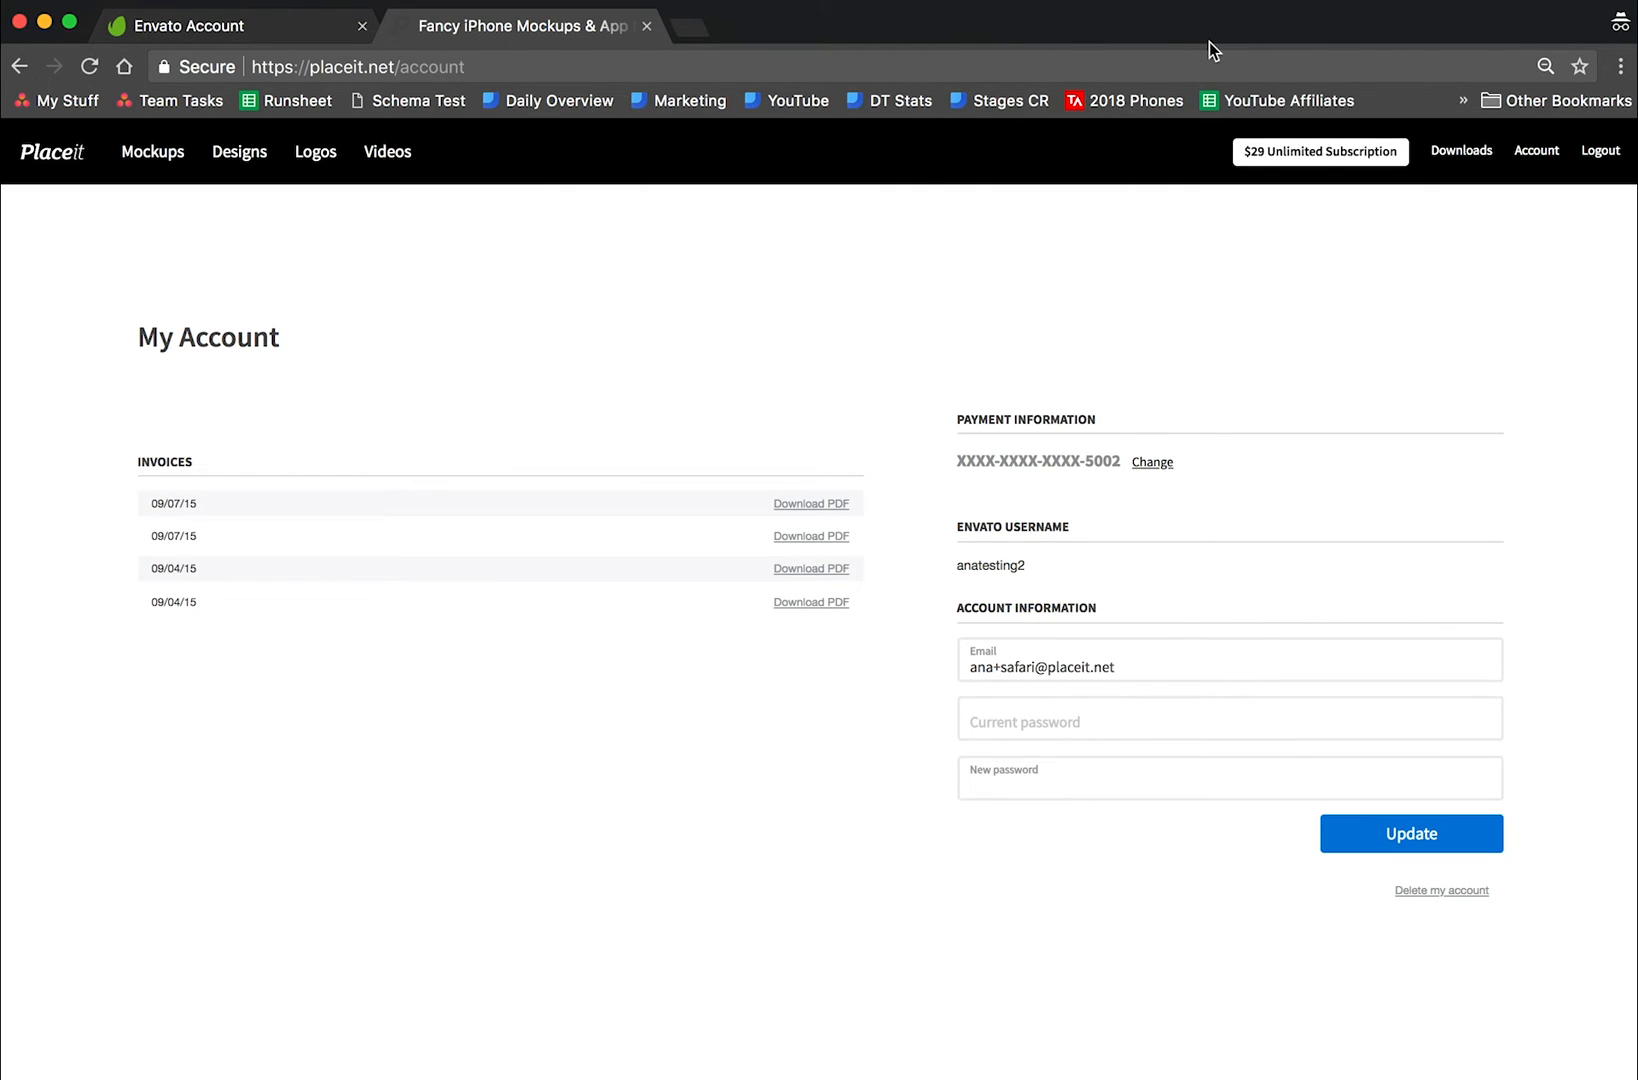